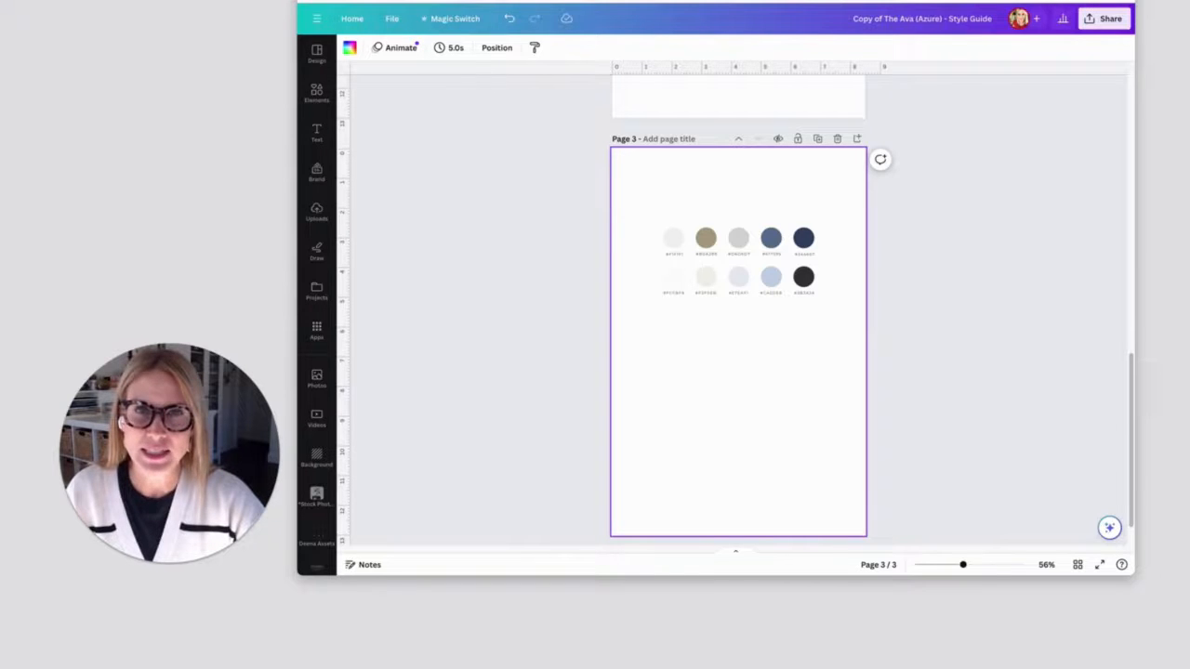
{"action": "mouse_move", "coordinate": [1089, 286]}
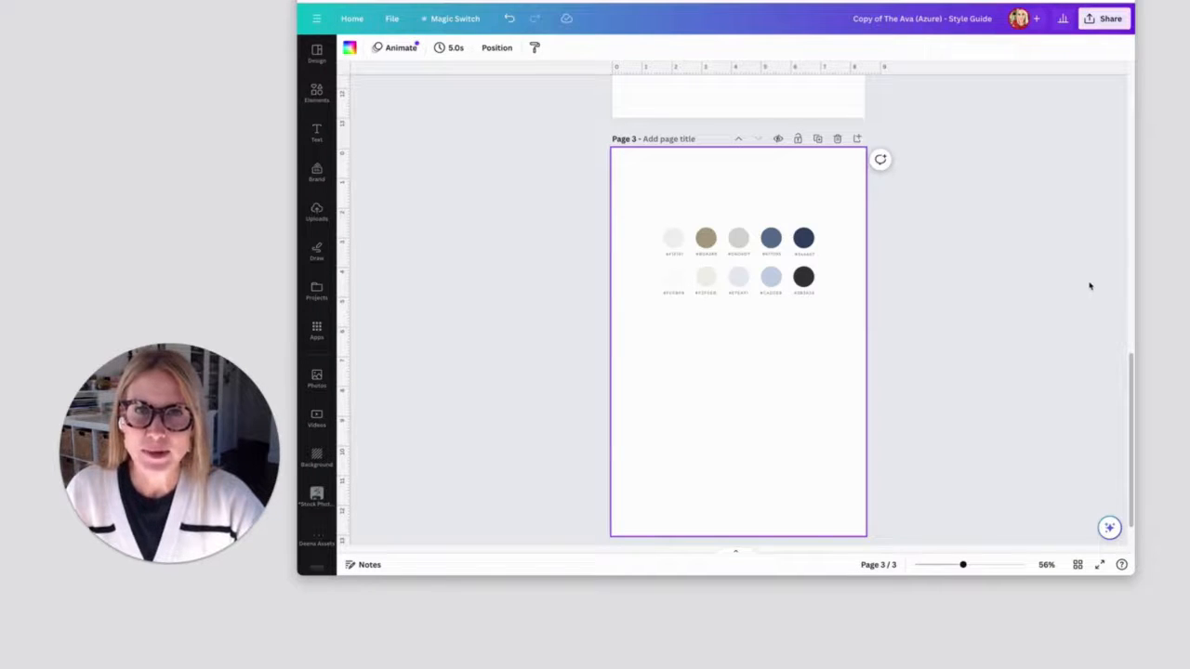
{"action": "mouse_move", "coordinate": [647, 230]}
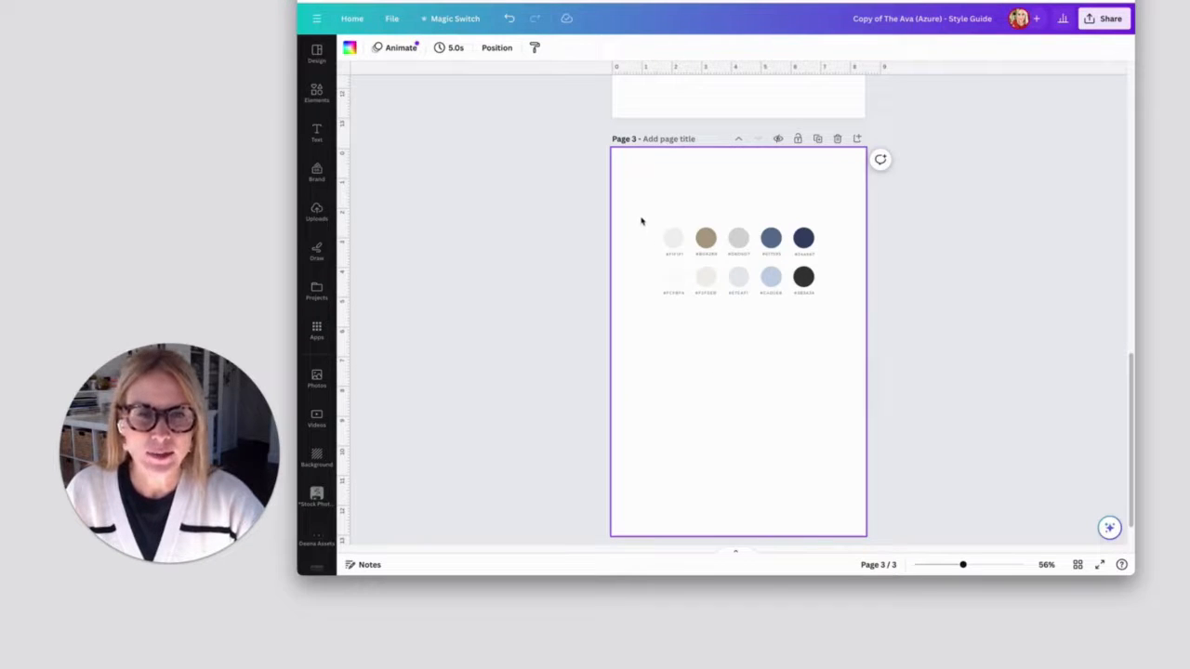
{"action": "mouse_move", "coordinate": [729, 395]}
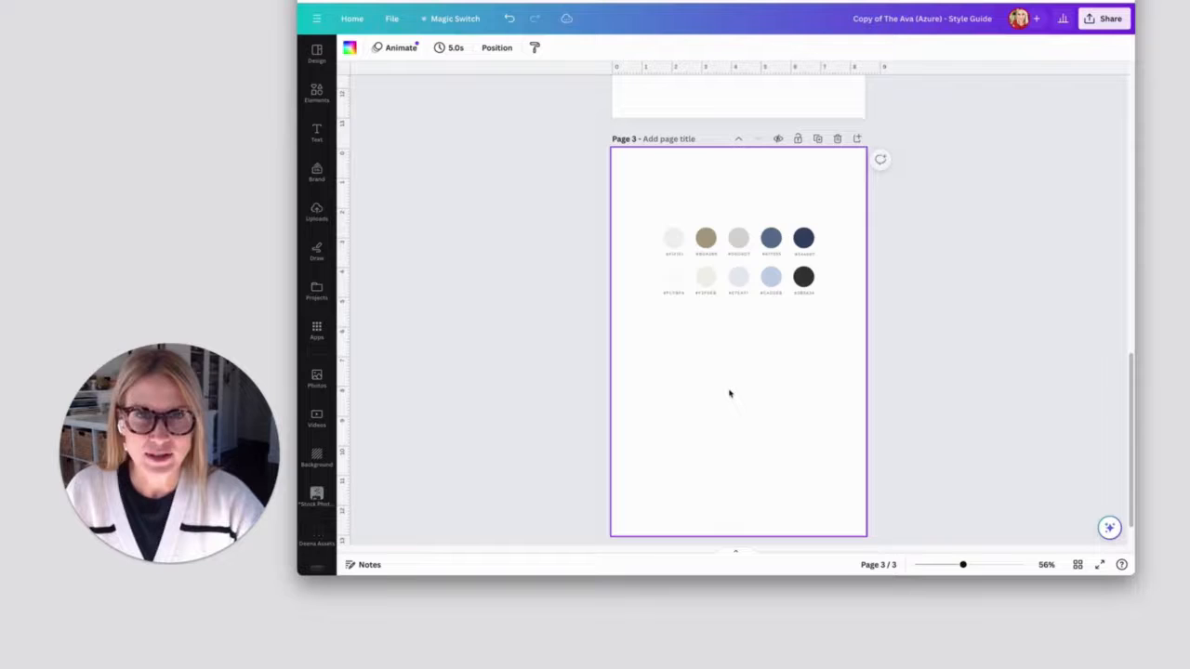
{"action": "mouse_move", "coordinate": [647, 214]}
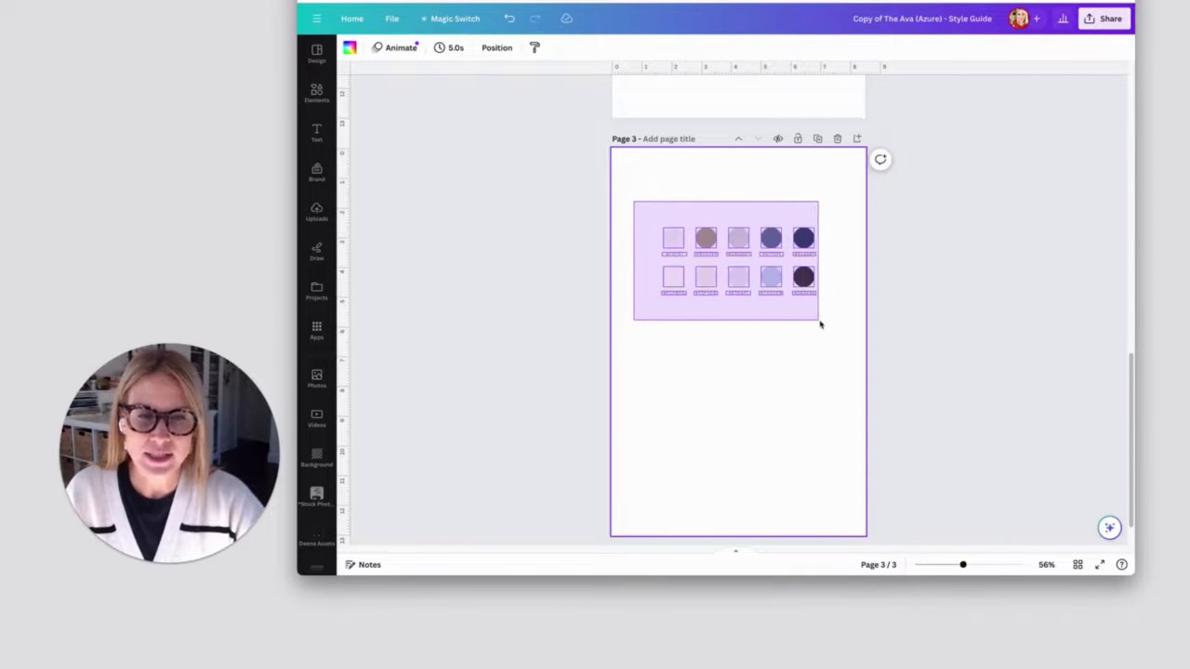
Inspect the tan brand colour swatch's options to note its hex code, then close them.
{"action": "left_click", "coordinate": [725, 260]}
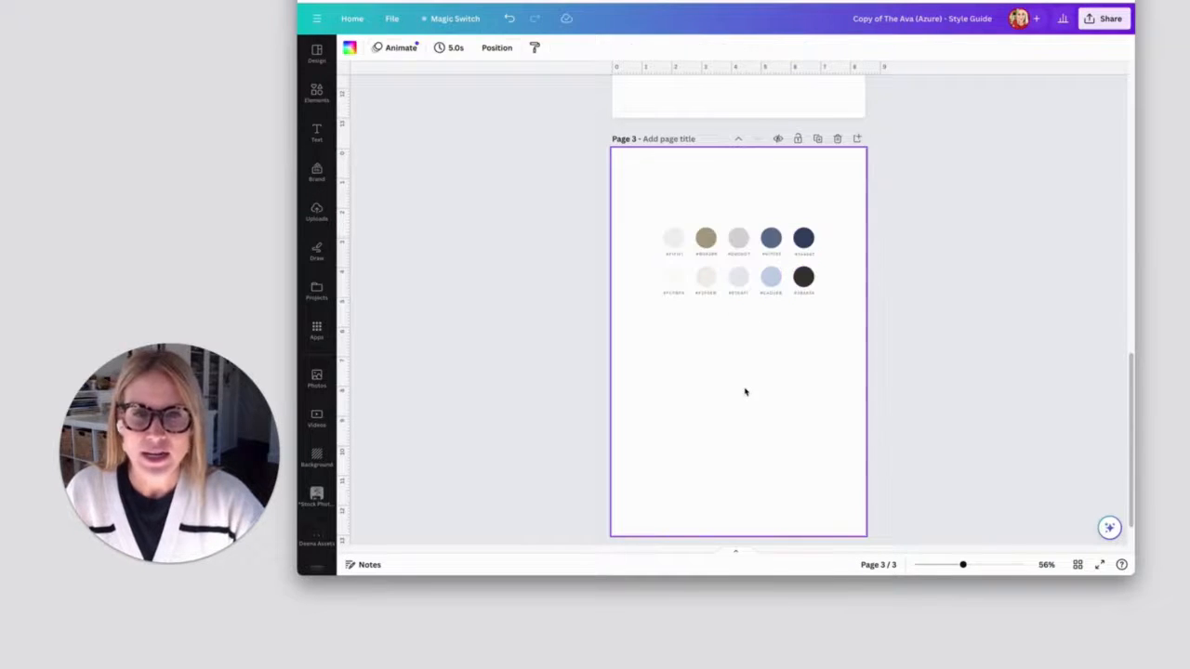
{"action": "left_click", "coordinate": [706, 238]}
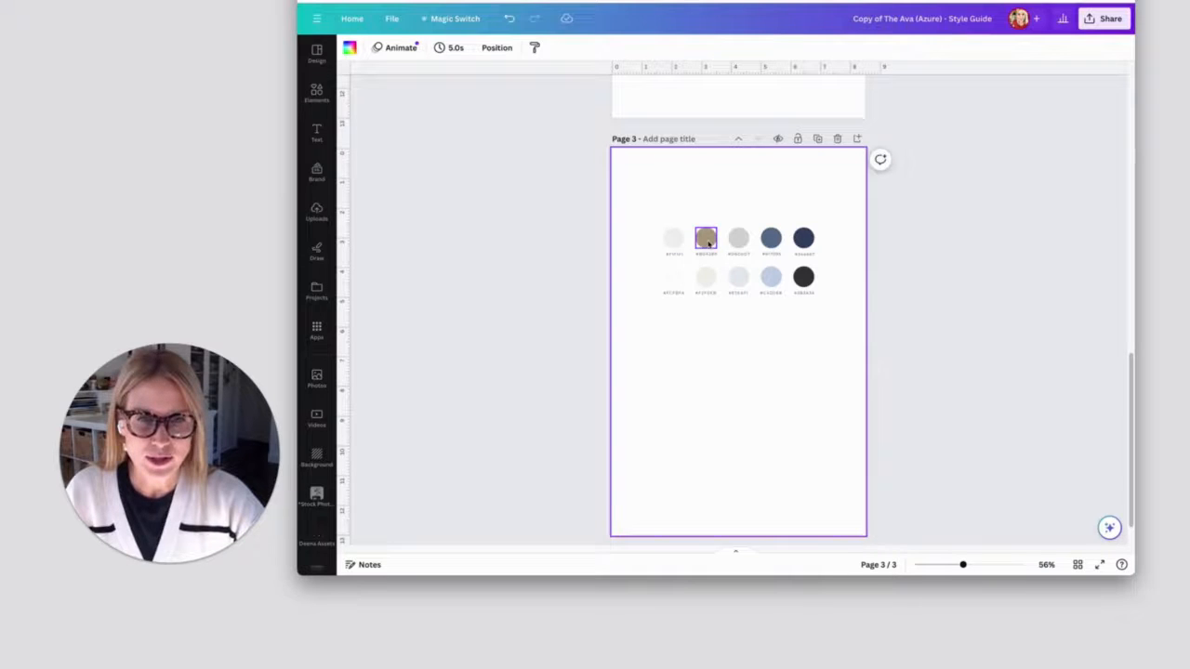
{"action": "left_click", "coordinate": [706, 238]}
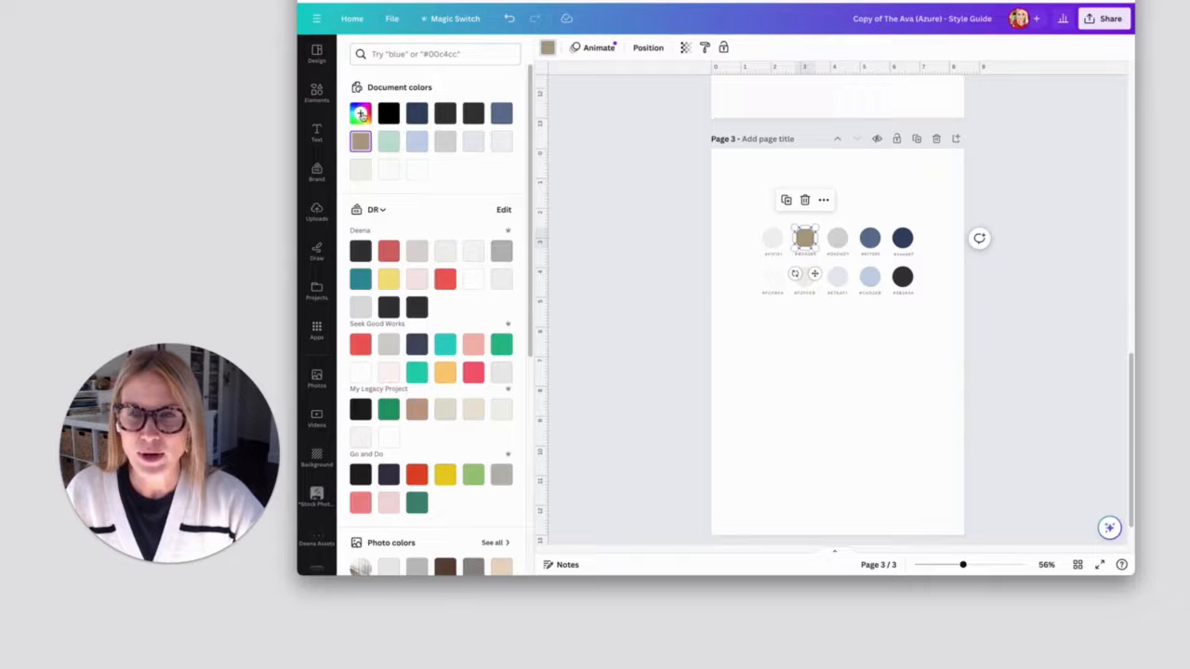
{"action": "left_click", "coordinate": [361, 113]}
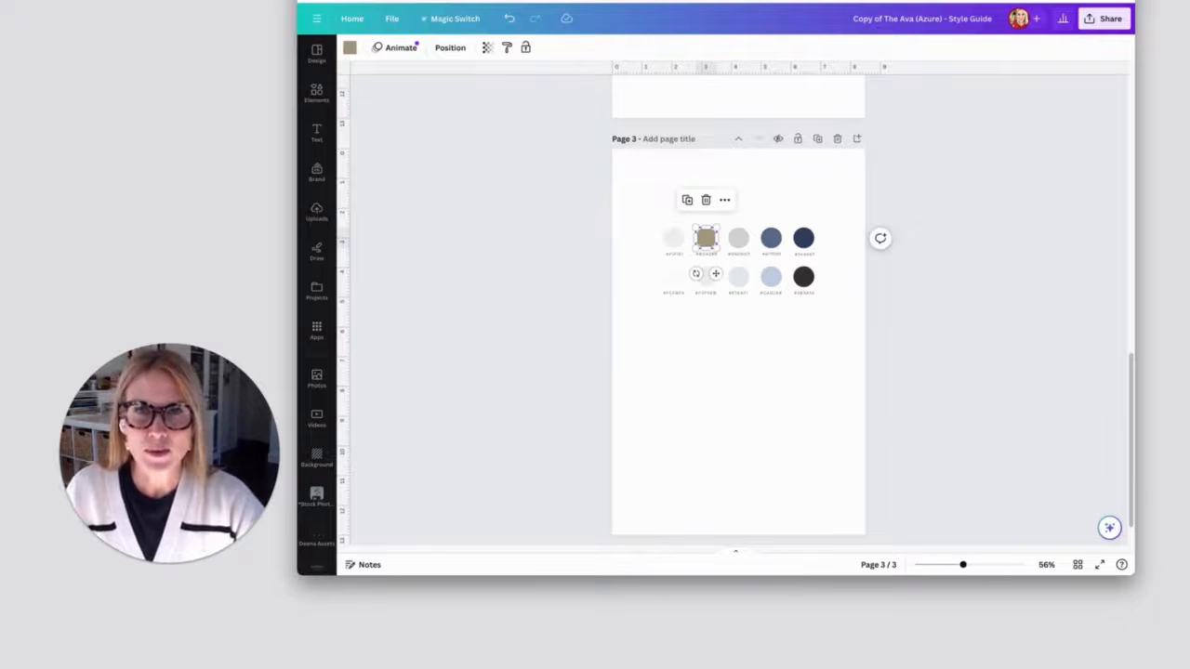
Switch to the recent Mocha presentation copy and scroll down to page 8 with the grass photo.
{"action": "left_click", "coordinate": [316, 19]}
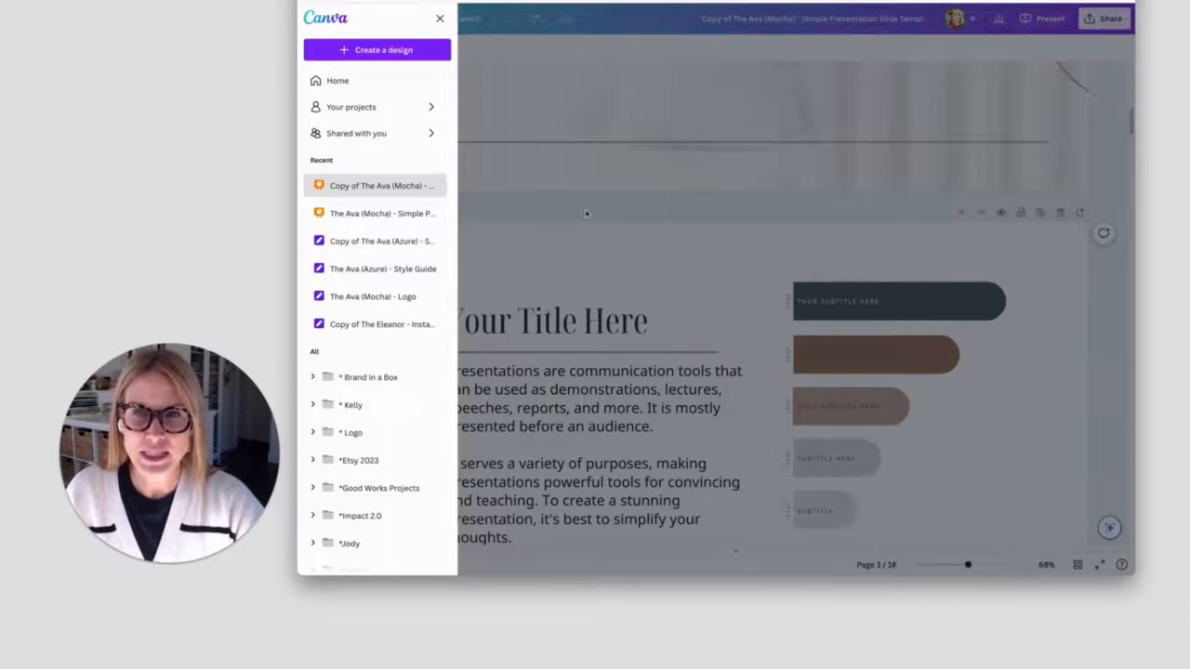
{"action": "left_click", "coordinate": [439, 18]}
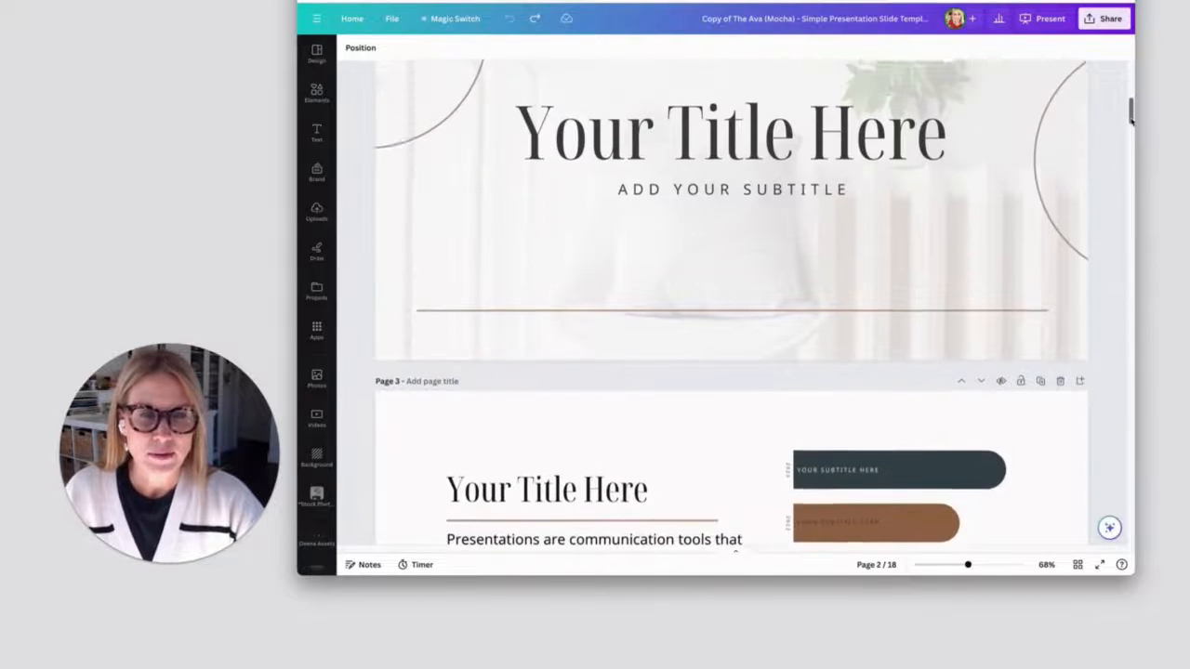
{"action": "scroll", "scroll_direction": "up", "scroll_amount": 3}
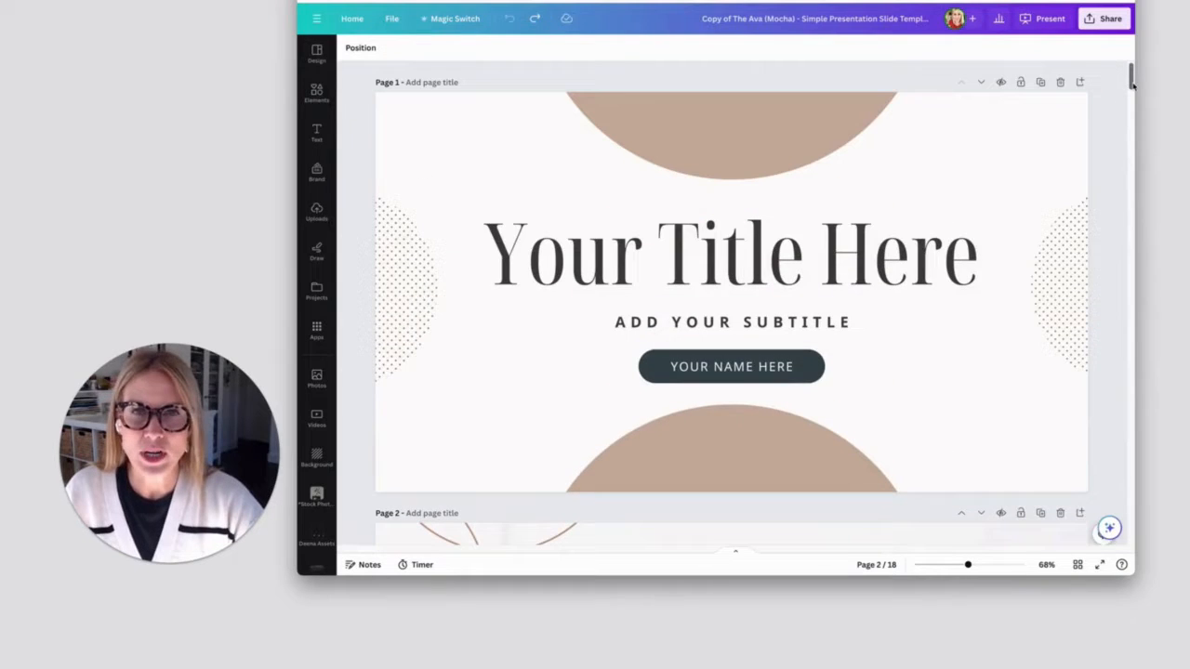
{"action": "scroll", "scroll_direction": "down", "scroll_amount": 3}
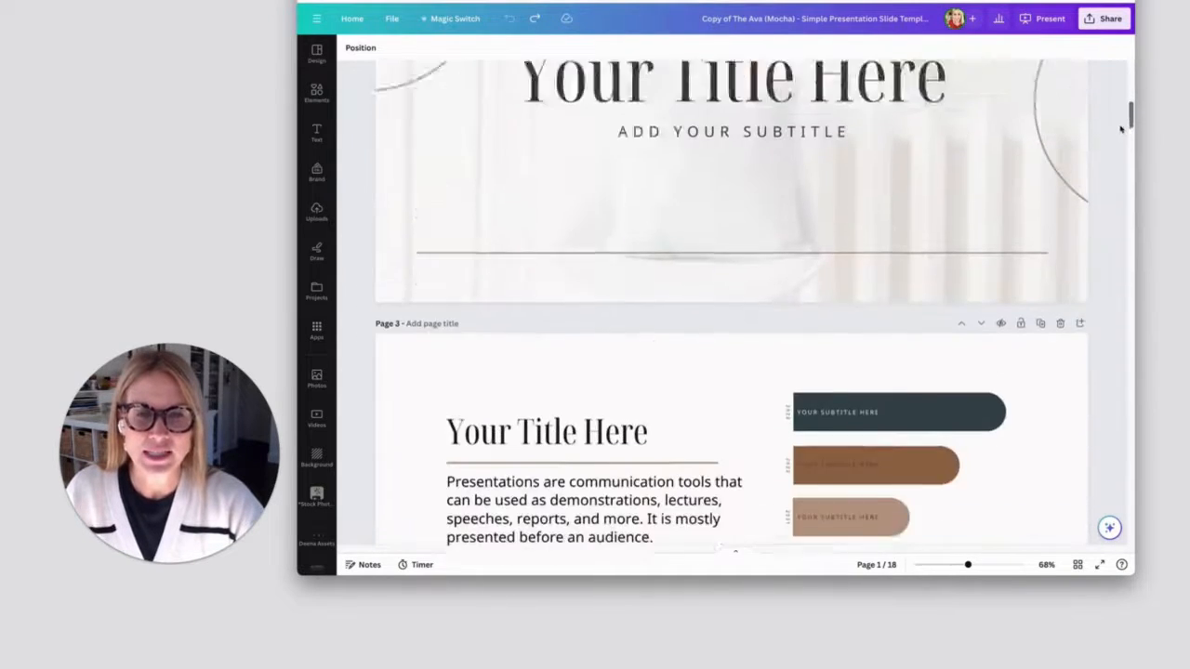
{"action": "scroll", "scroll_direction": "down", "scroll_amount": 3}
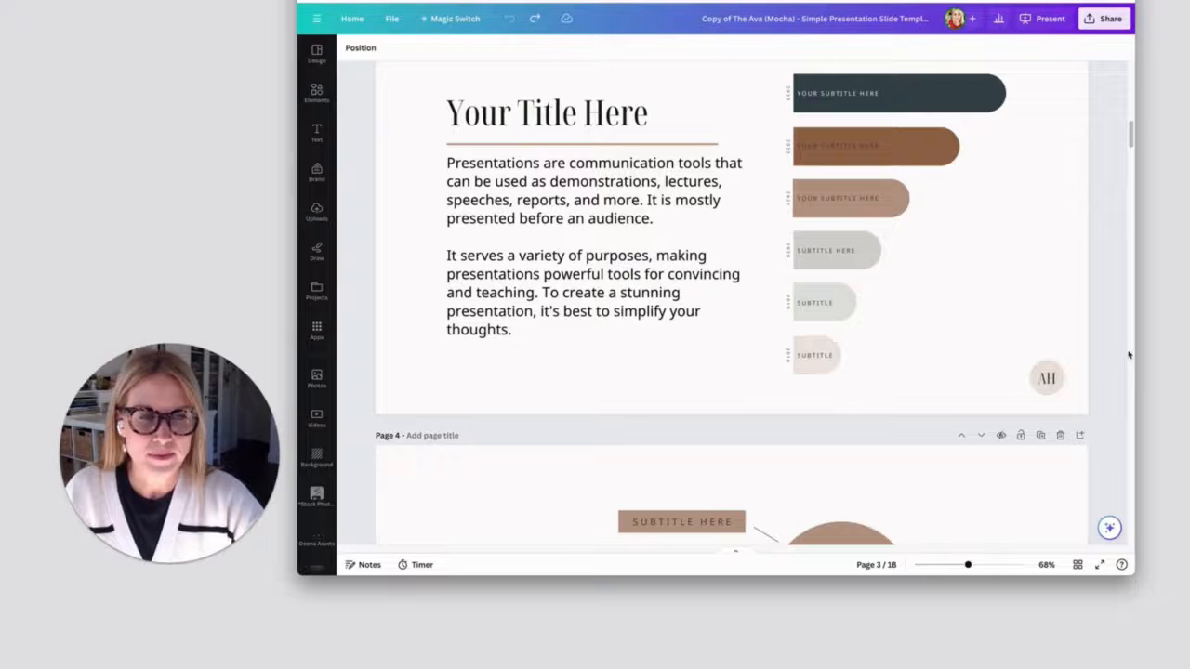
{"action": "scroll", "scroll_direction": "down", "scroll_amount": 3}
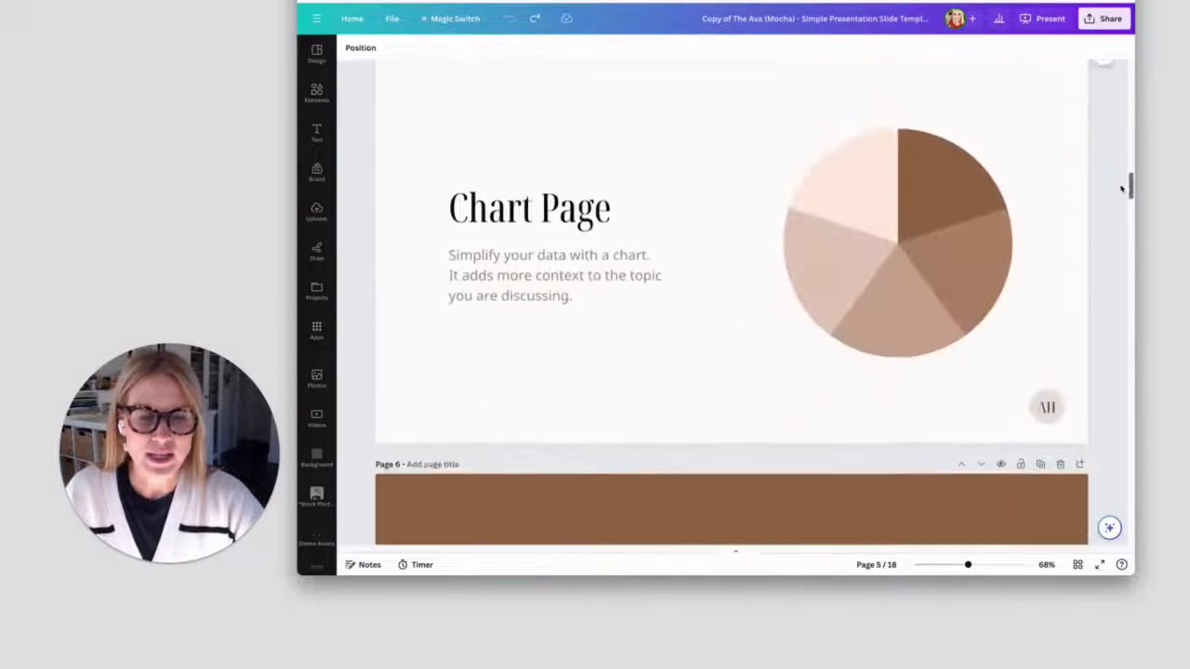
{"action": "scroll", "scroll_direction": "down", "scroll_amount": 3}
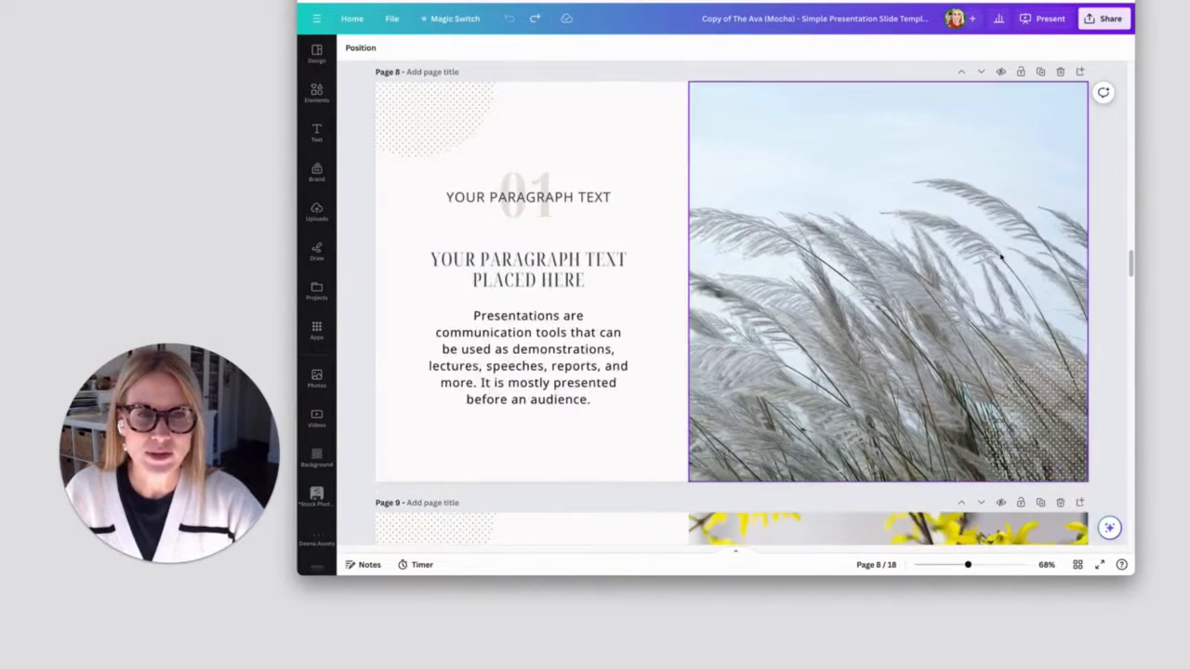
Search stock Photos for "nature" and filter the results by the tan brand hex colour.
{"action": "left_click", "coordinate": [888, 279]}
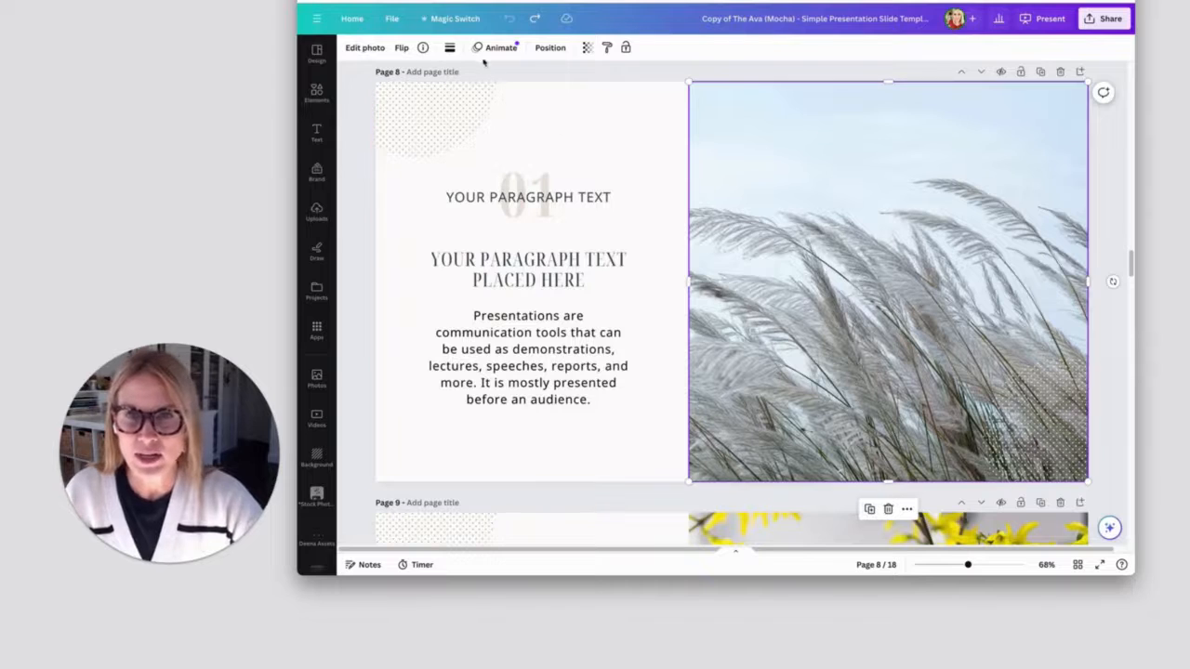
{"action": "mouse_move", "coordinate": [342, 130]}
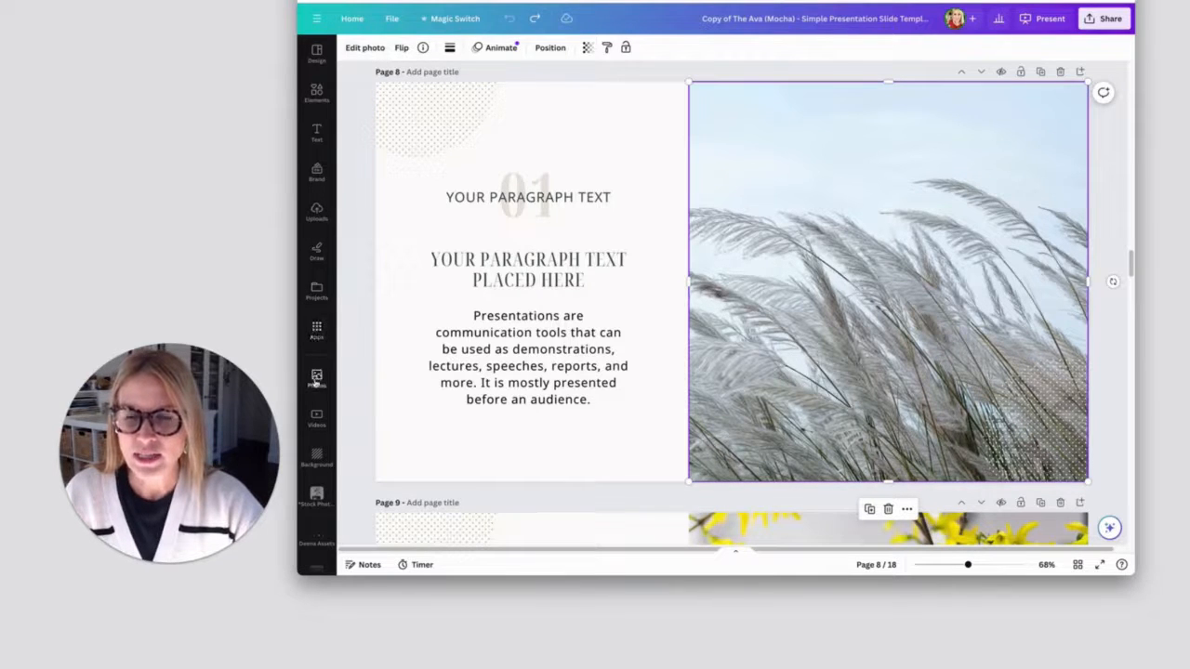
{"action": "left_click", "coordinate": [316, 379]}
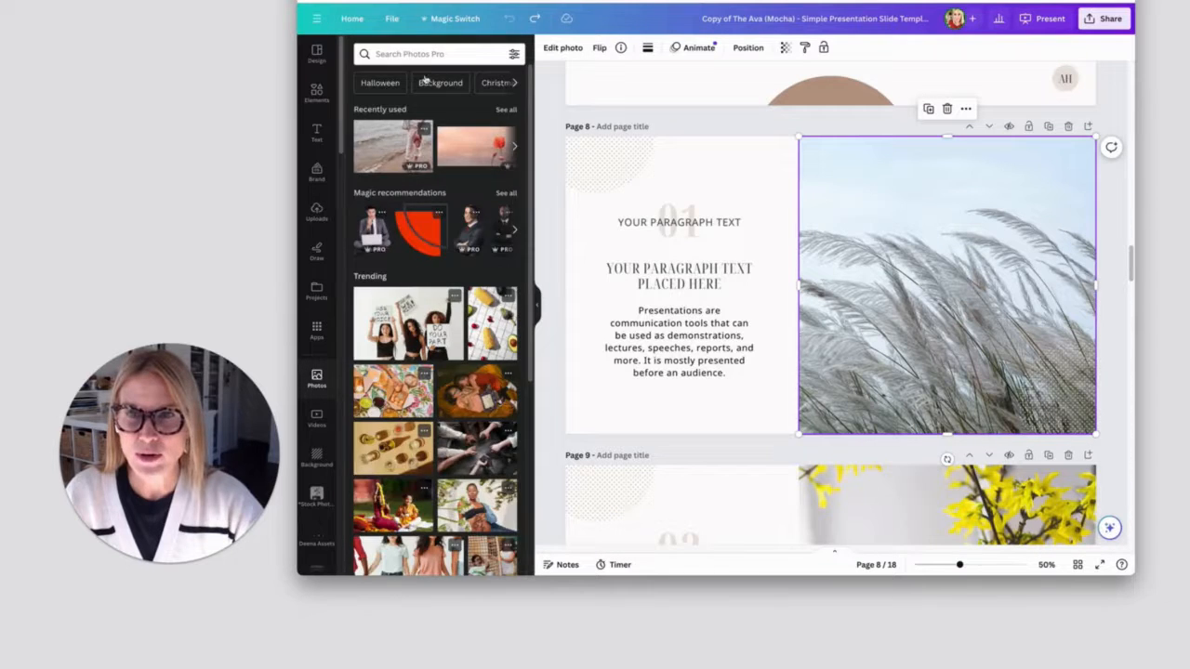
{"action": "type", "text": "nature"}
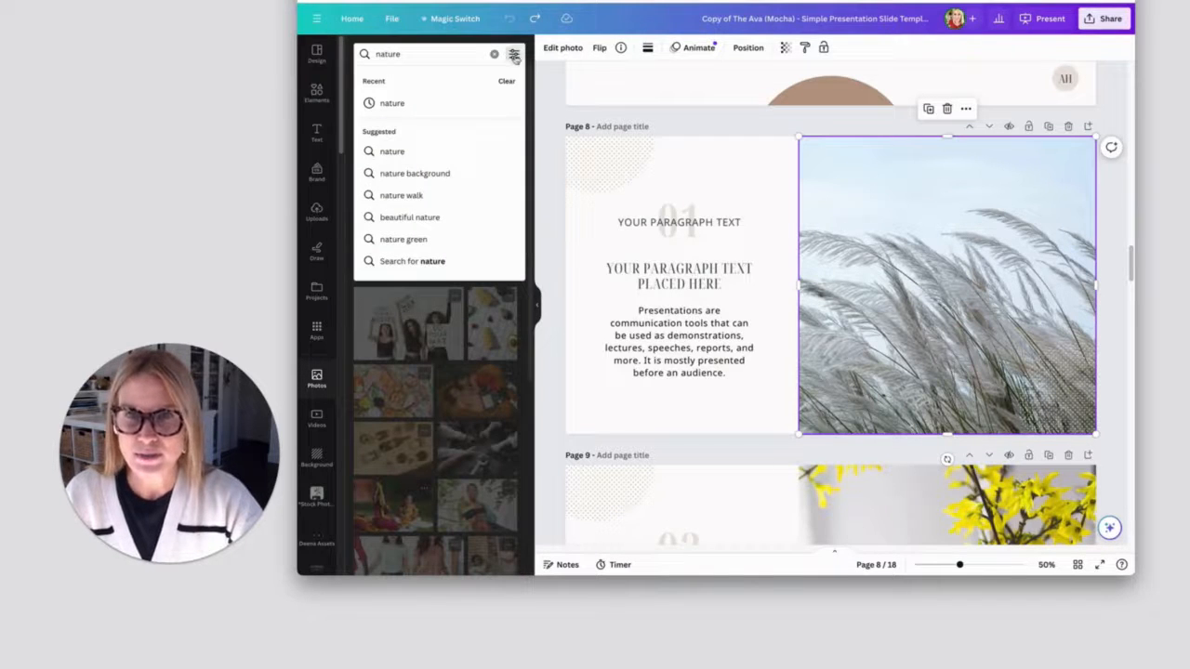
{"action": "left_click", "coordinate": [513, 54]}
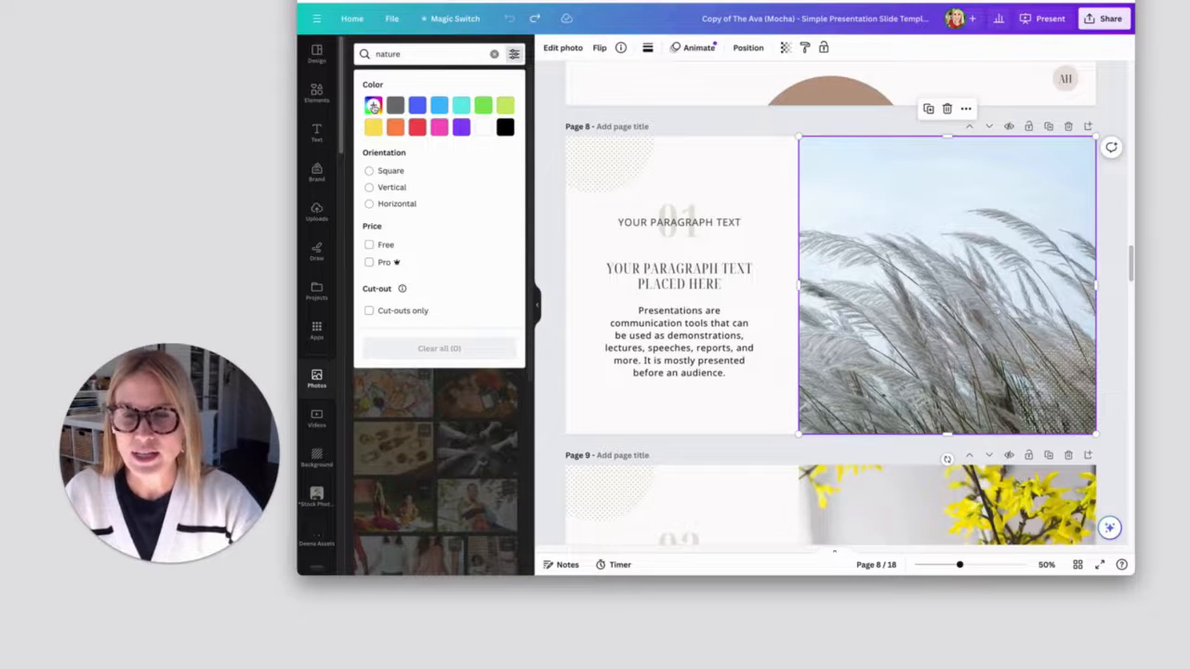
{"action": "left_click", "coordinate": [372, 104]}
{"action": "type", "text": "#B0A289"}
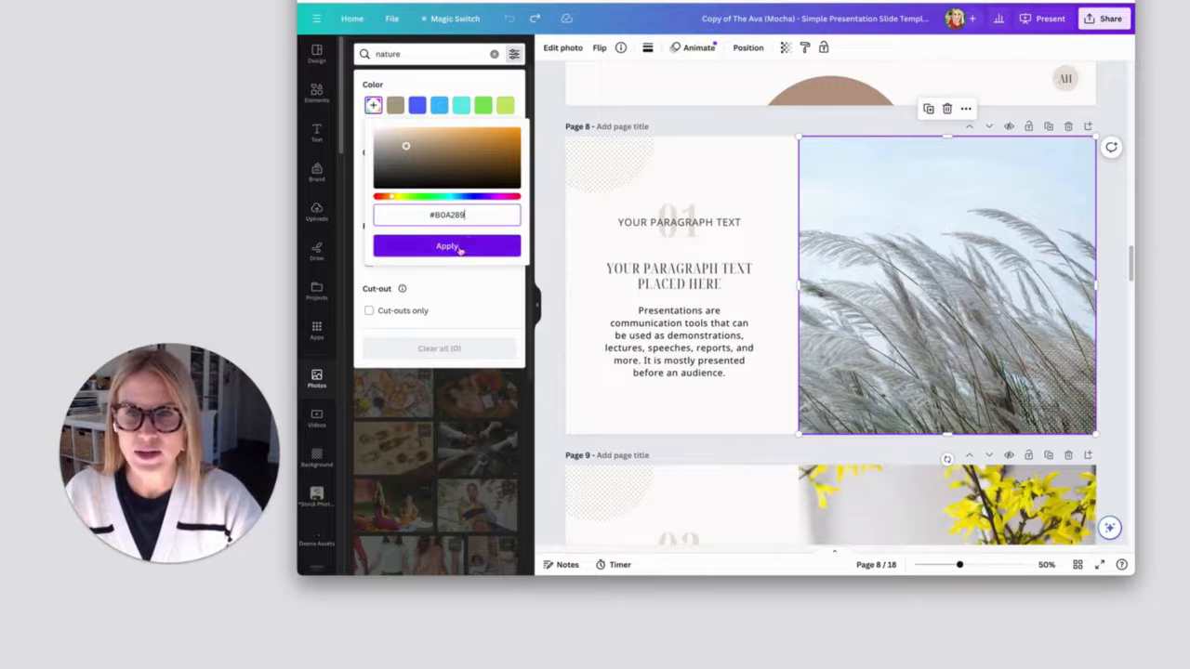
{"action": "left_click", "coordinate": [418, 52]}
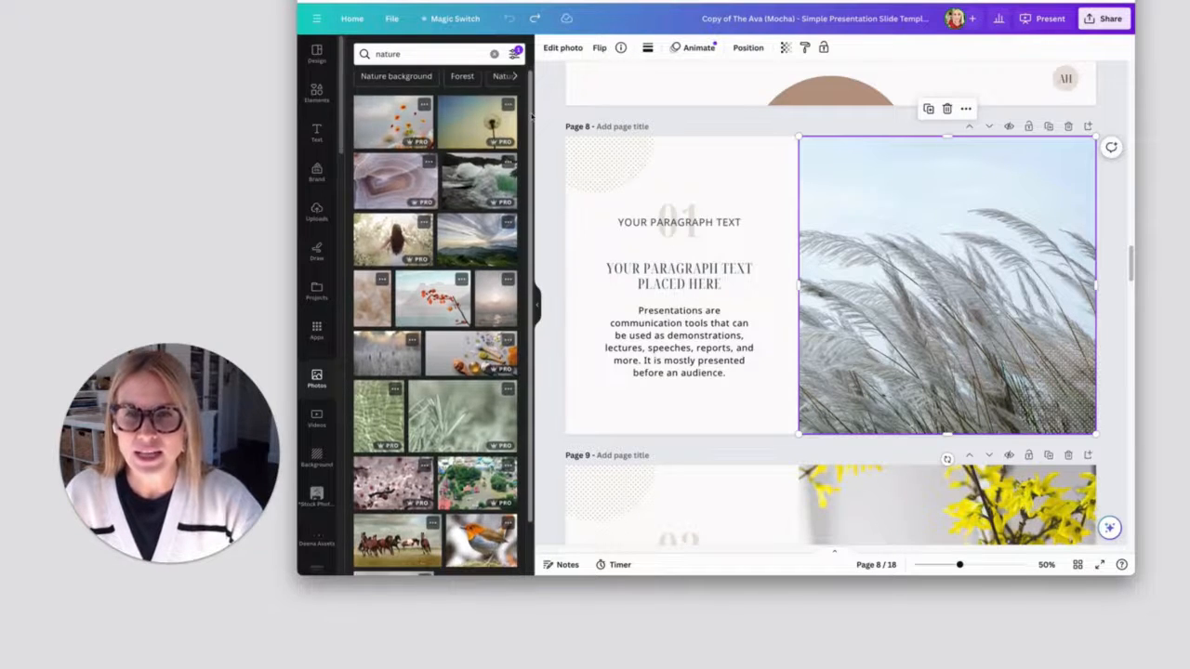
Browse the filtered nature results and swap page 8's grass photo for a monstera leaf image.
{"action": "scroll", "scroll_direction": "down", "scroll_amount": 3}
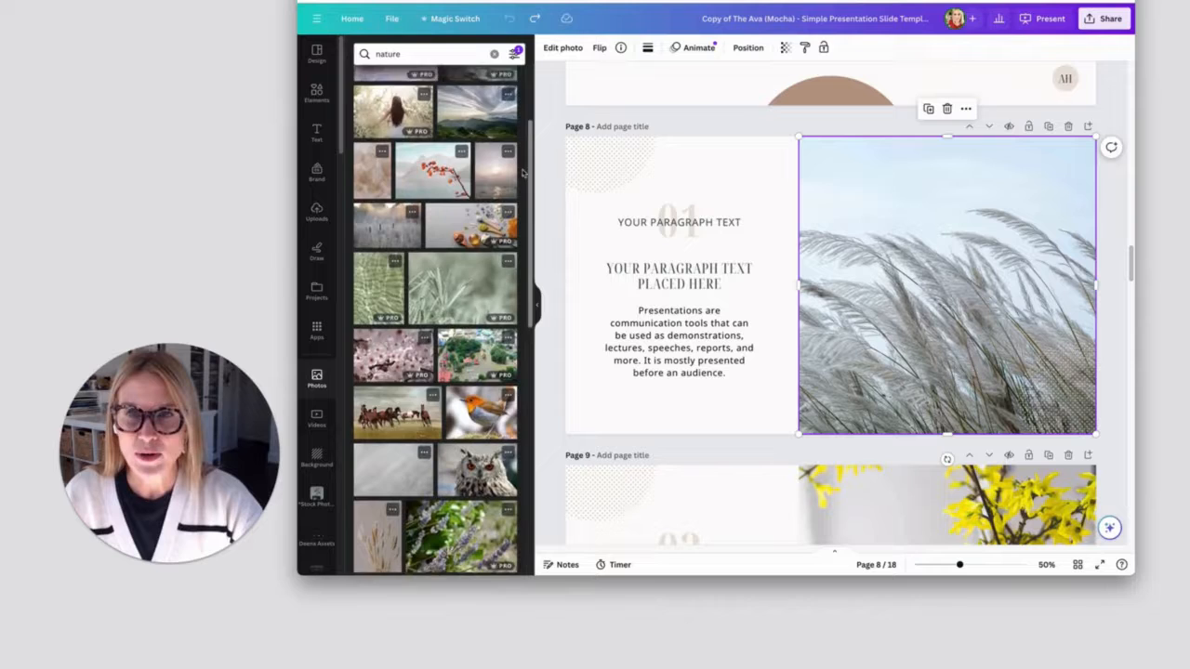
{"action": "scroll", "scroll_direction": "down", "scroll_amount": 3}
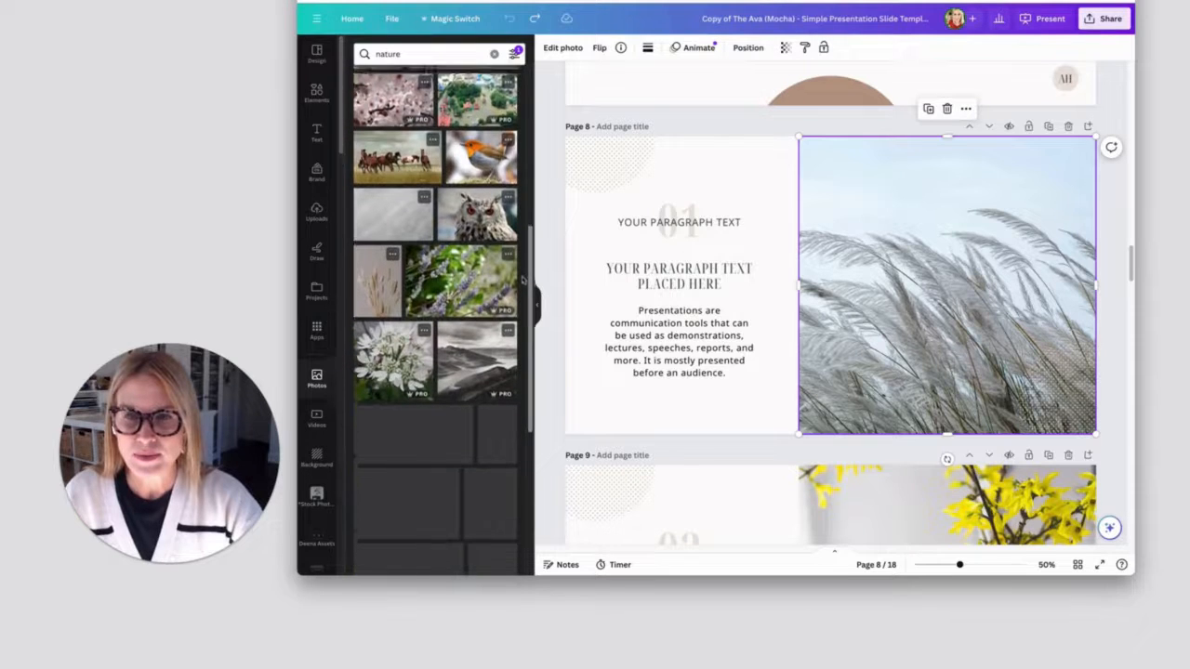
{"action": "scroll", "scroll_direction": "down", "scroll_amount": 3}
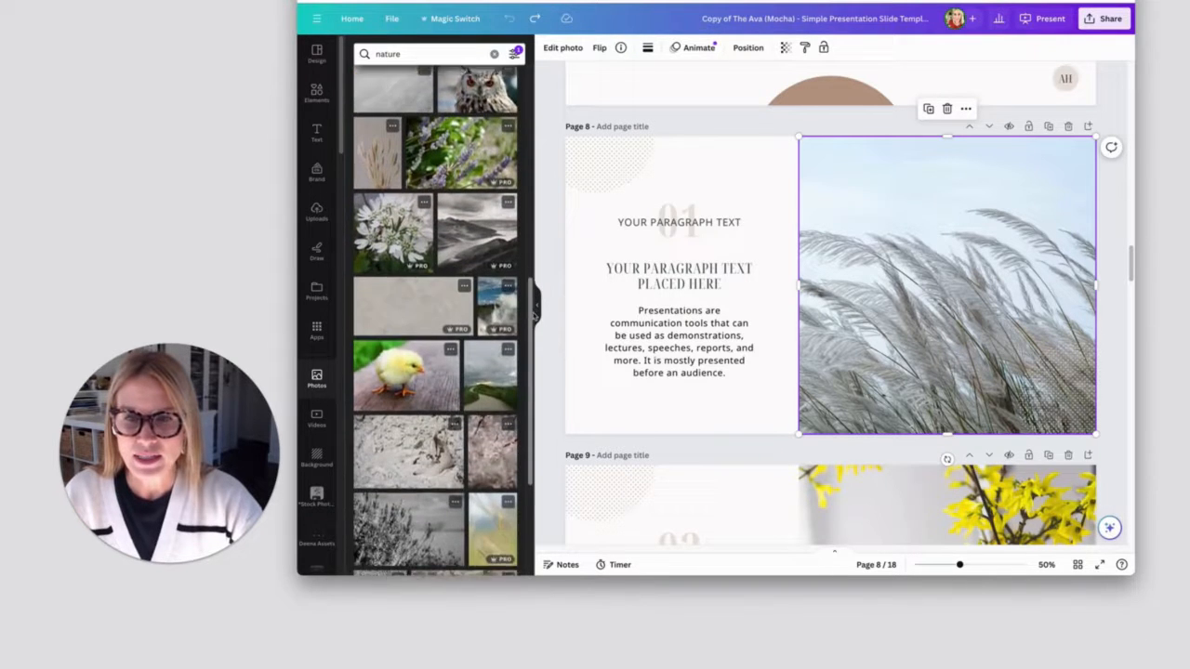
{"action": "scroll", "scroll_direction": "down", "scroll_amount": 3}
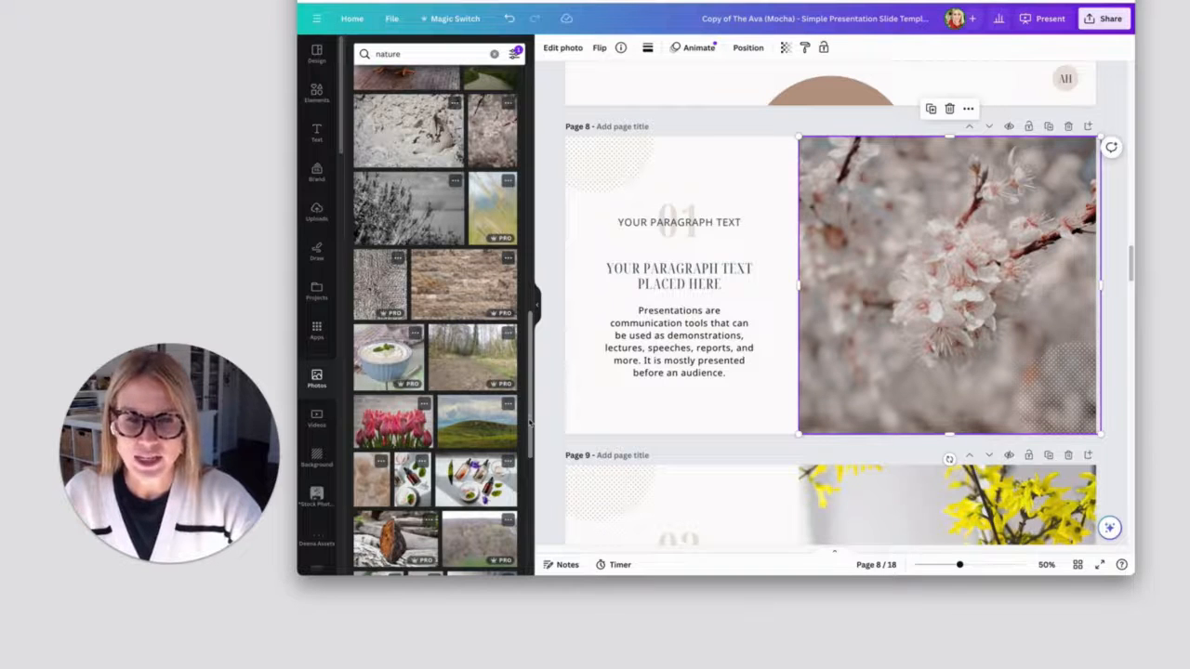
{"action": "scroll", "scroll_direction": "down", "scroll_amount": 3}
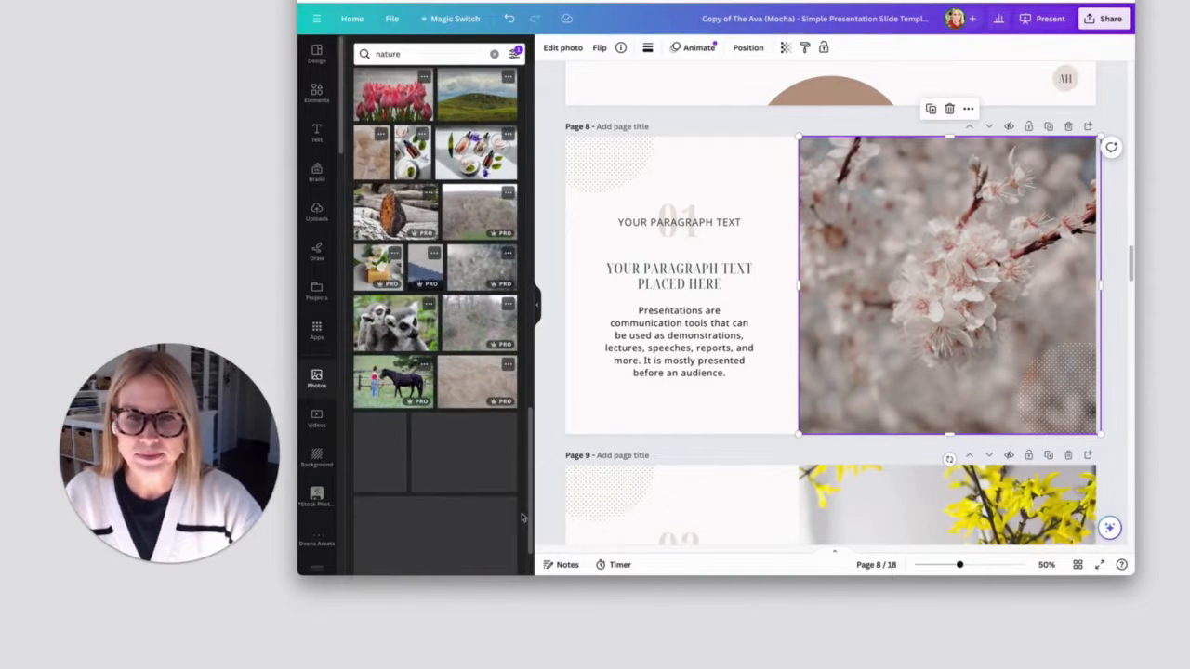
{"action": "scroll", "scroll_direction": "down", "scroll_amount": 3}
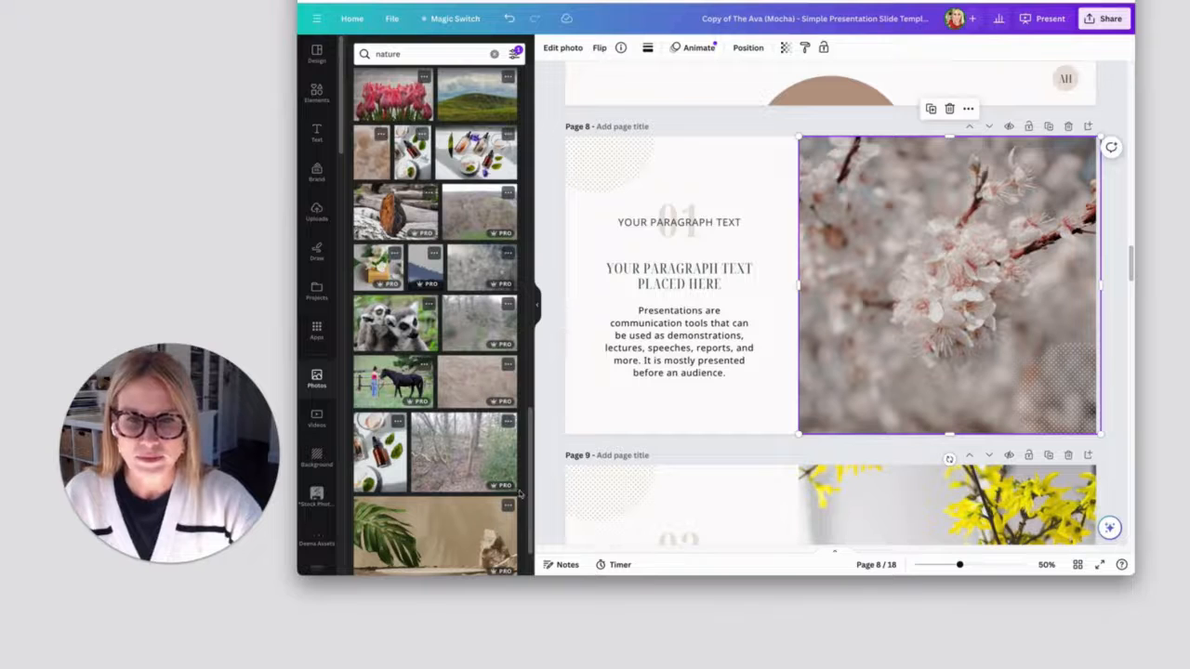
{"action": "left_click", "coordinate": [428, 52]}
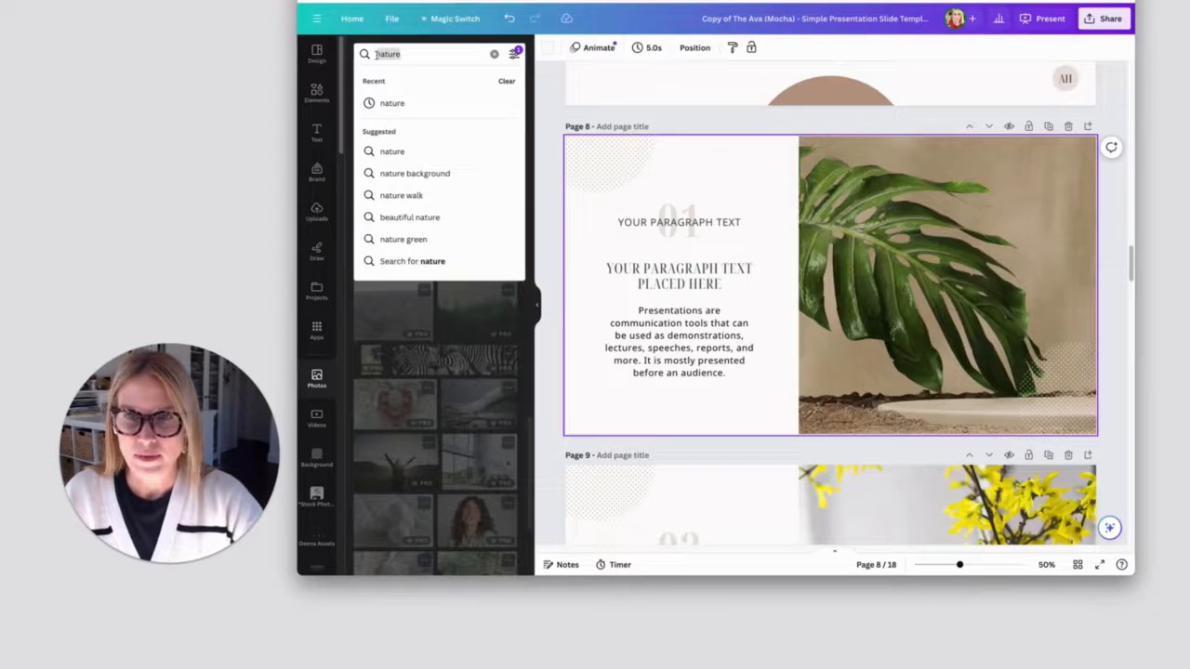
Search "beach" and replace page 8's photo with the woman in a white dress on the beach, keeping the crop.
{"action": "type", "text": "beach"}
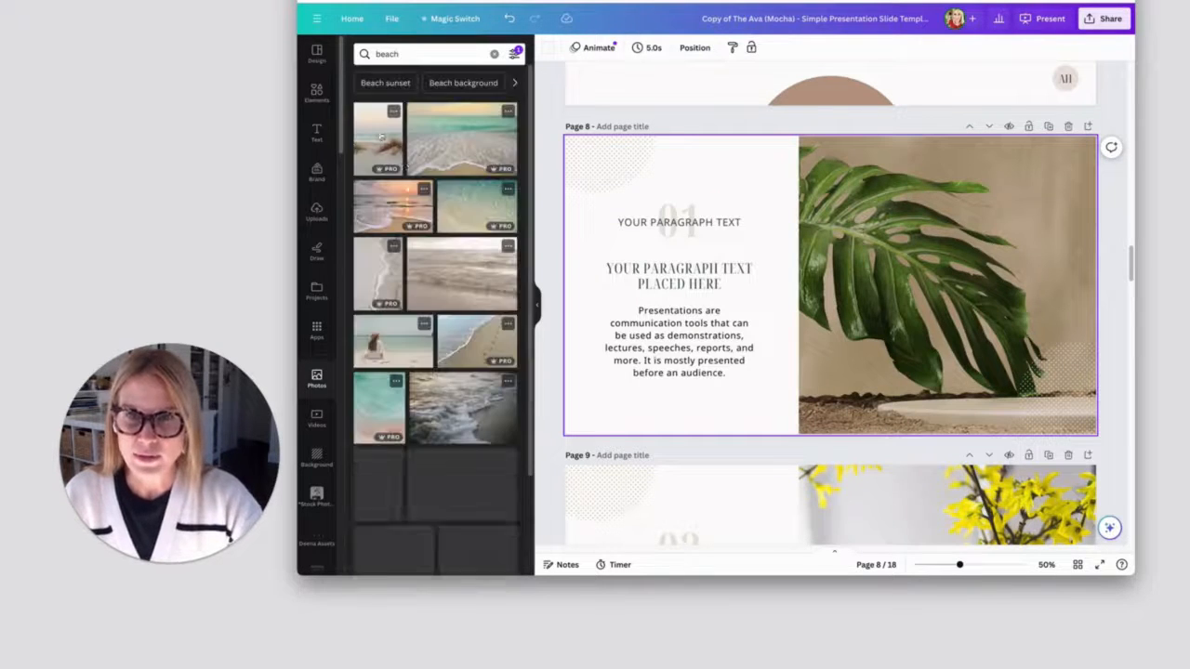
{"action": "scroll", "scroll_direction": "down", "scroll_amount": 3}
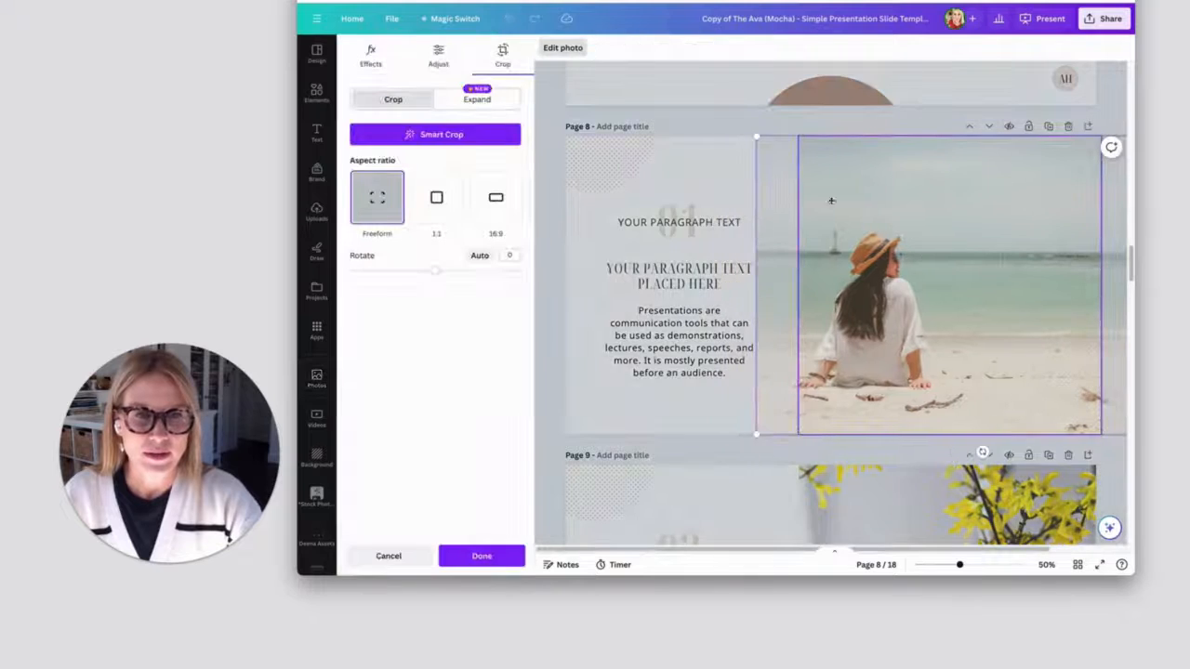
{"action": "left_click", "coordinate": [481, 554]}
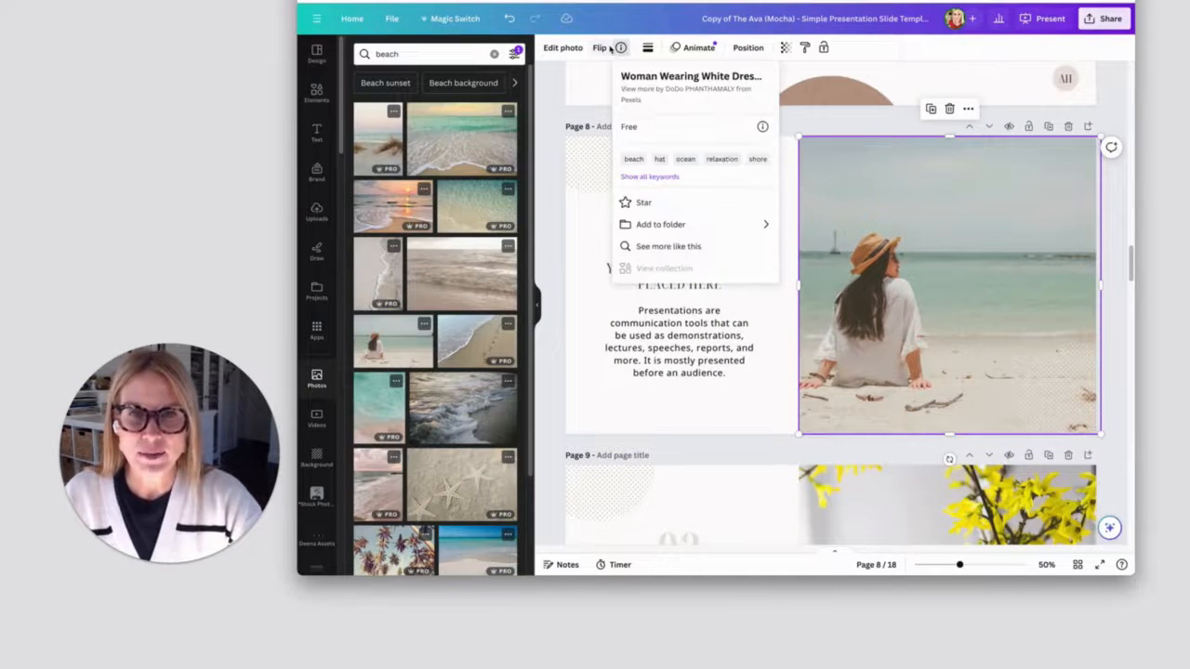
Save the beach photo into the *Stock Photos folder found by searching "stock".
{"action": "left_click", "coordinate": [660, 223]}
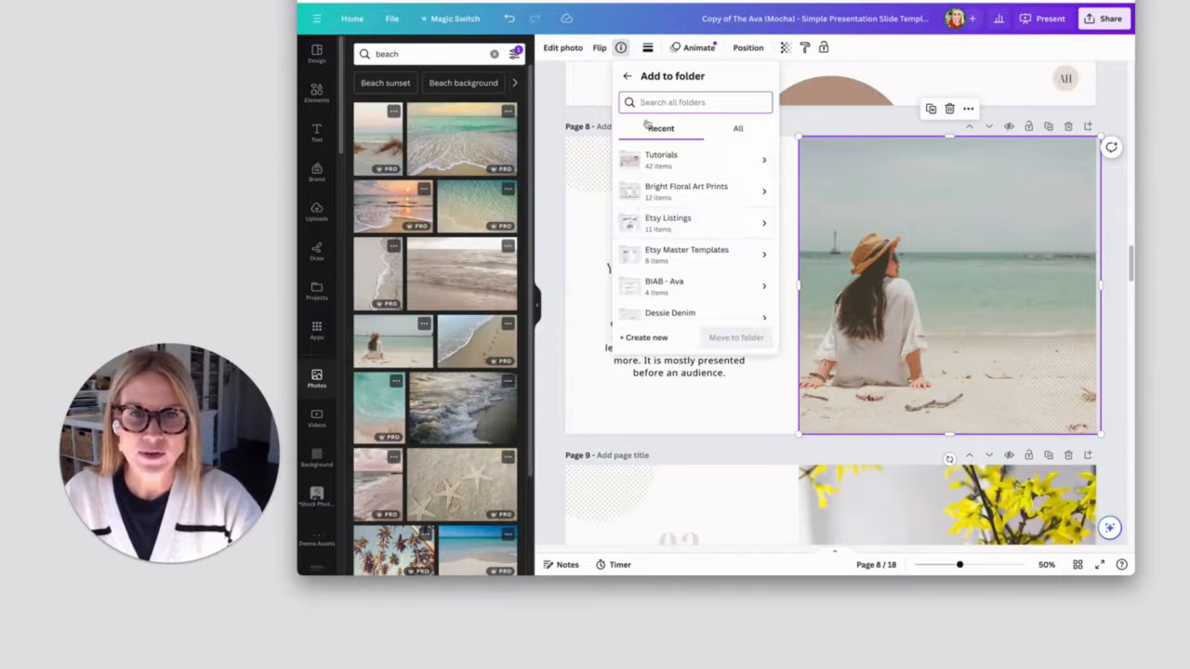
{"action": "type", "text": "stock photo"}
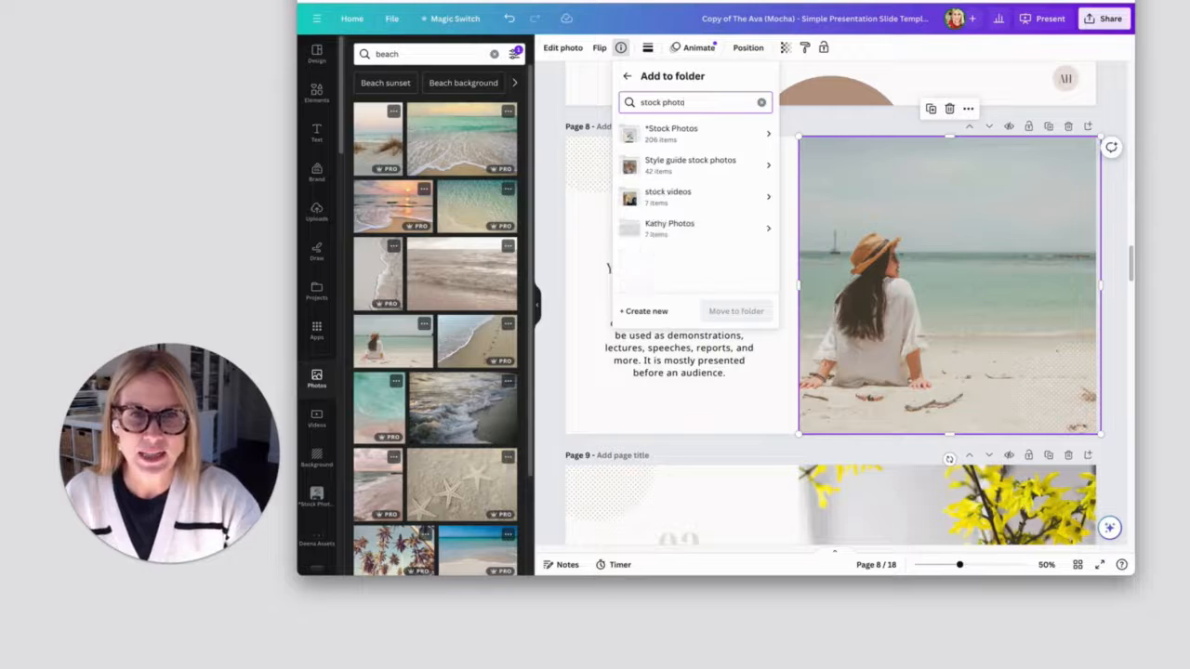
{"action": "left_click", "coordinate": [671, 134]}
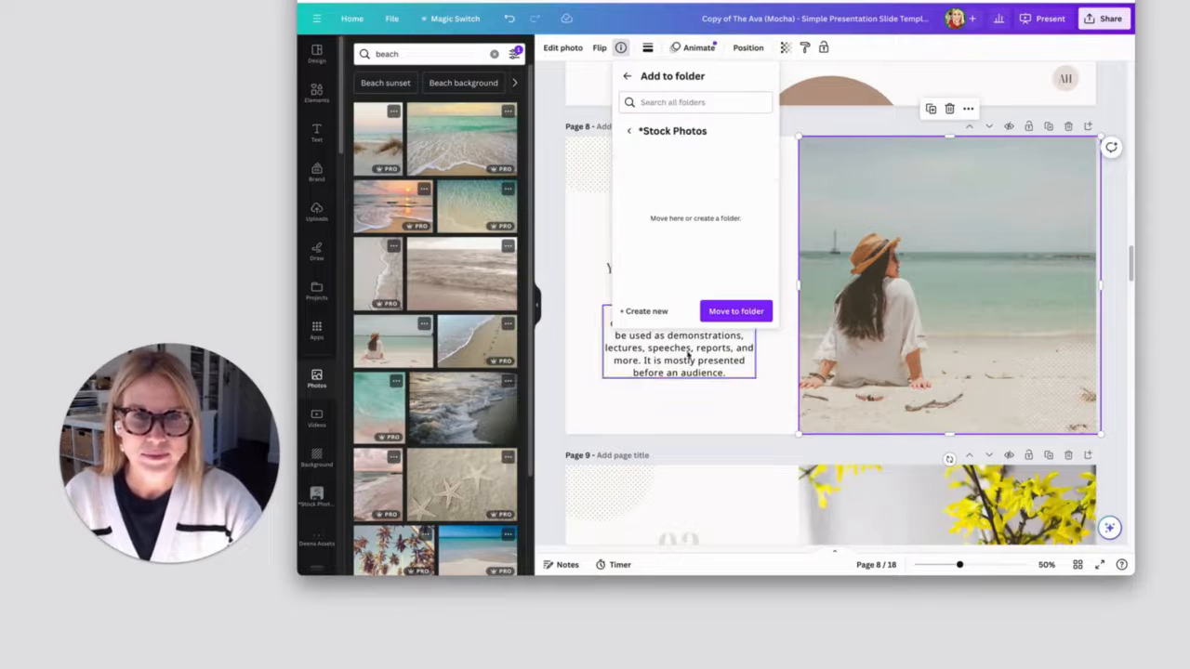
{"action": "left_click", "coordinate": [736, 311]}
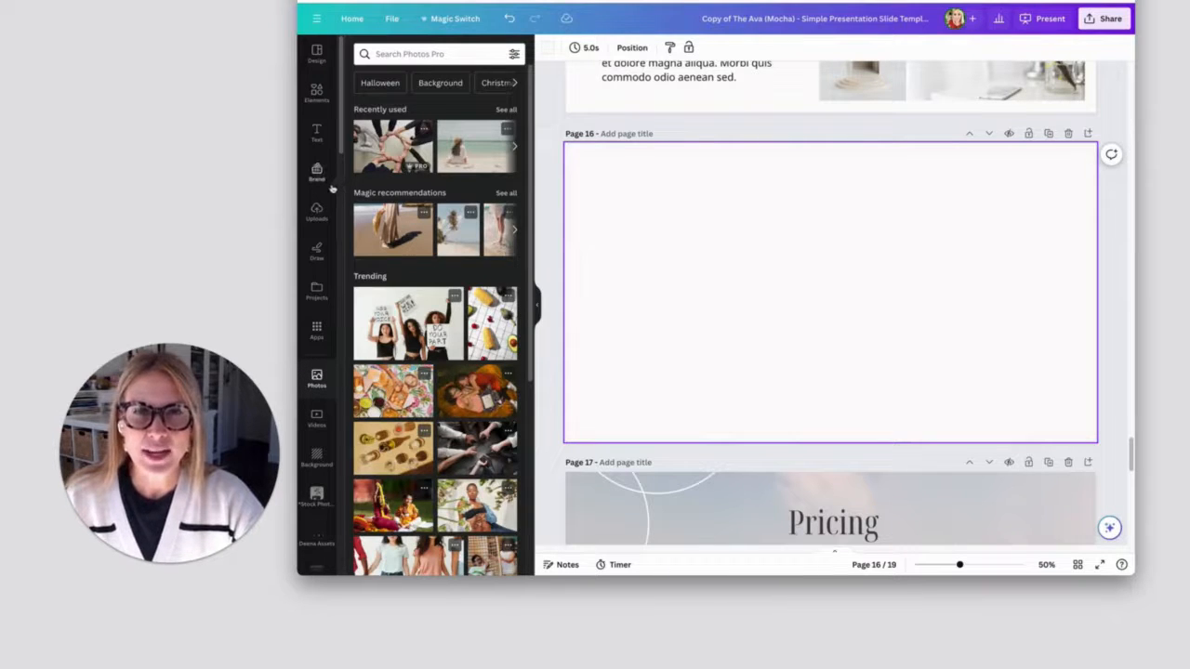
{"action": "mouse_move", "coordinate": [316, 171]}
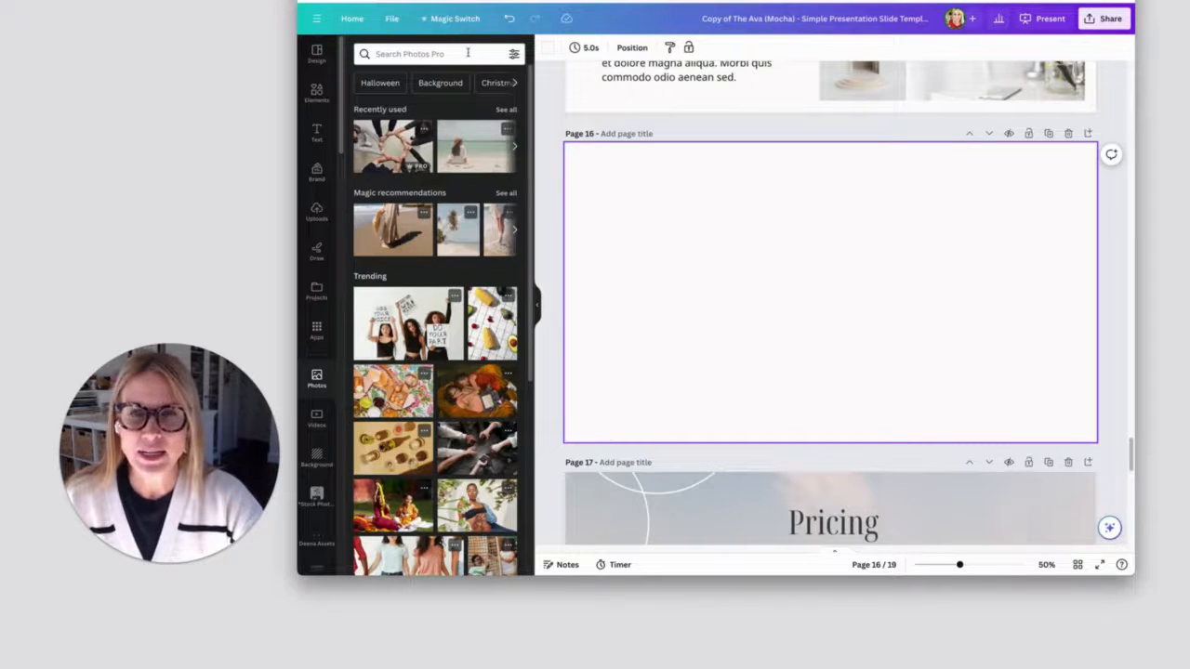
Clear the colour filter and search Photos for "office desk", browsing the results for page 16.
{"action": "left_click", "coordinate": [513, 52]}
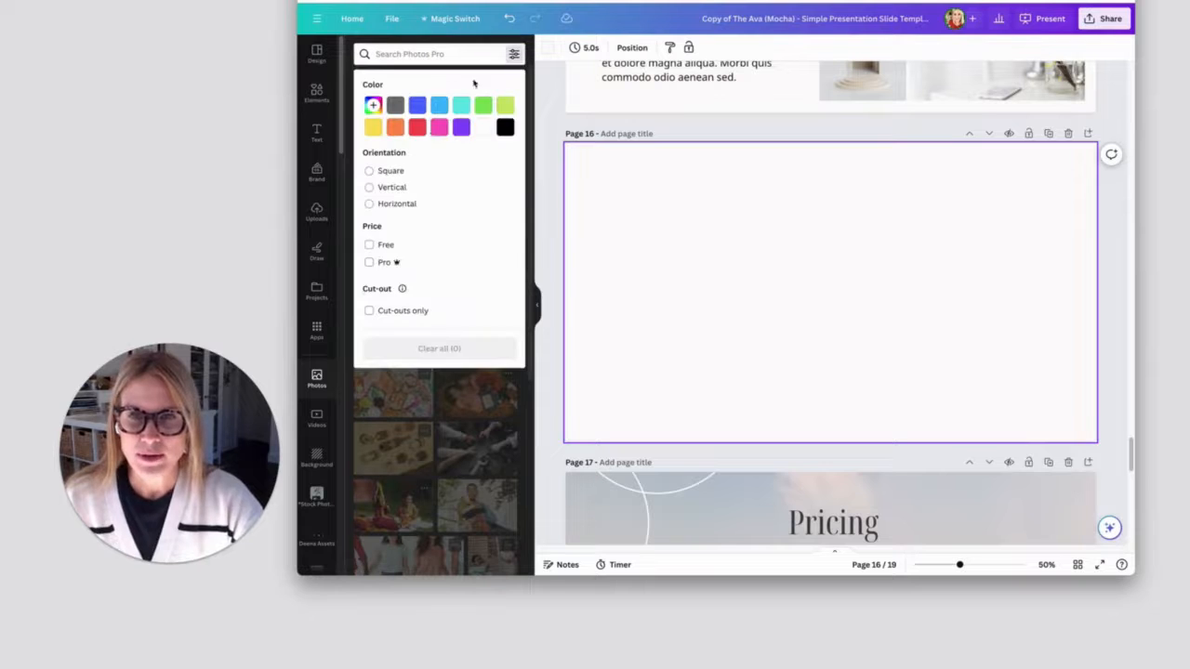
{"action": "left_click", "coordinate": [483, 126]}
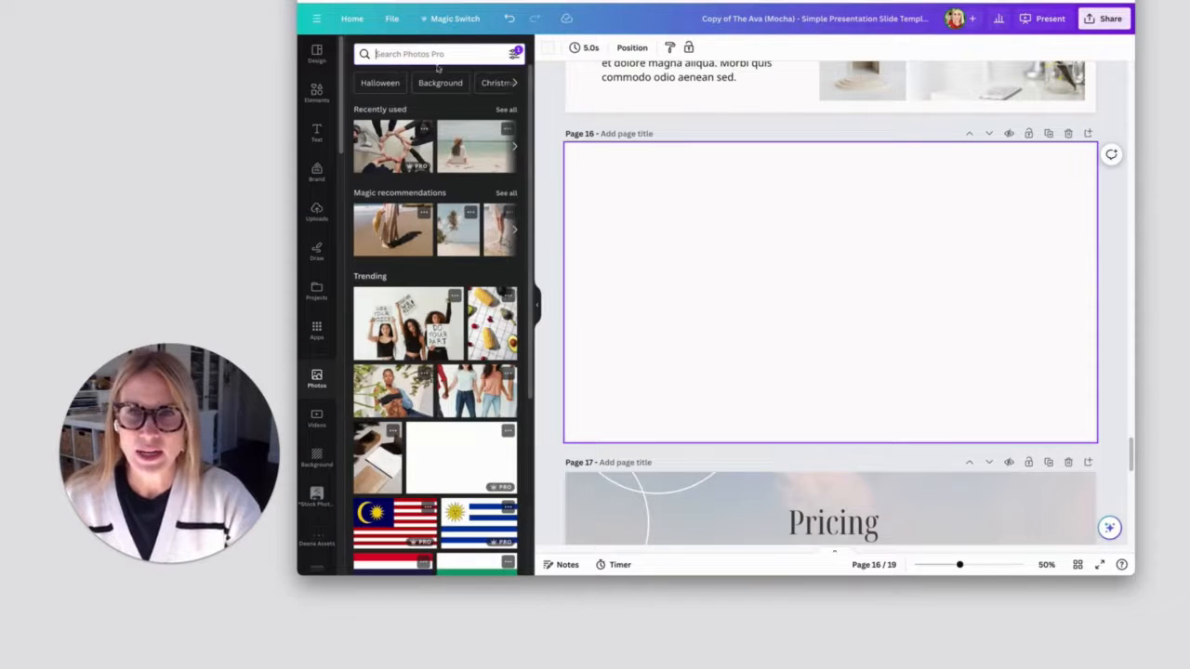
{"action": "type", "text": "office"}
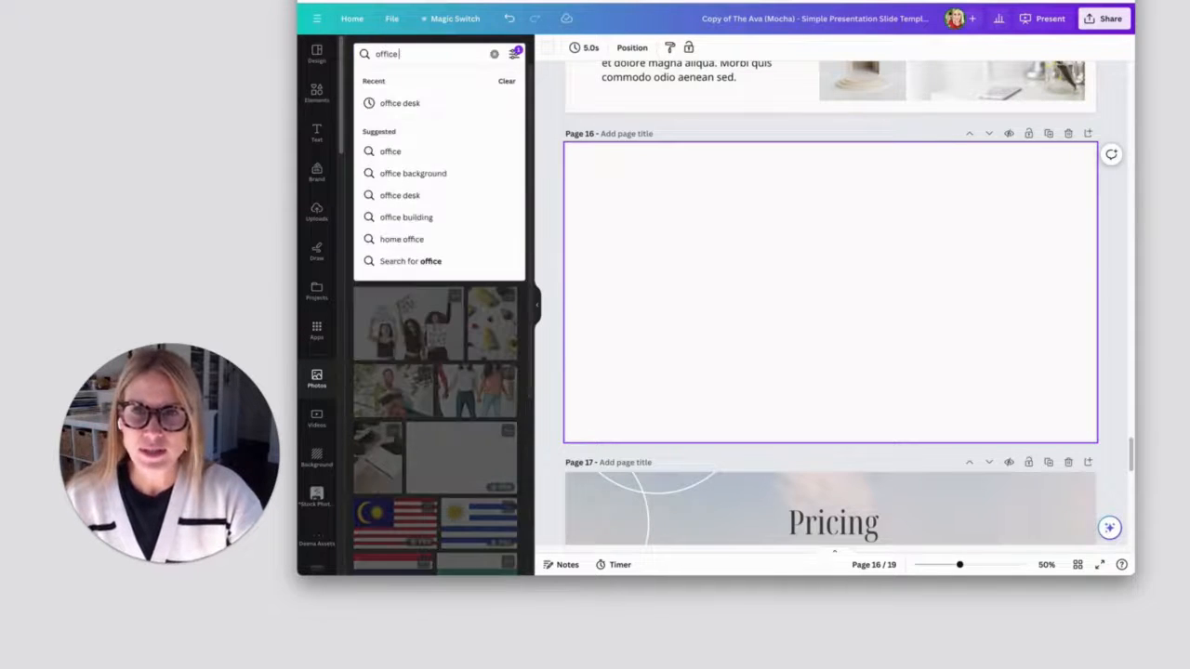
{"action": "left_click", "coordinate": [400, 102]}
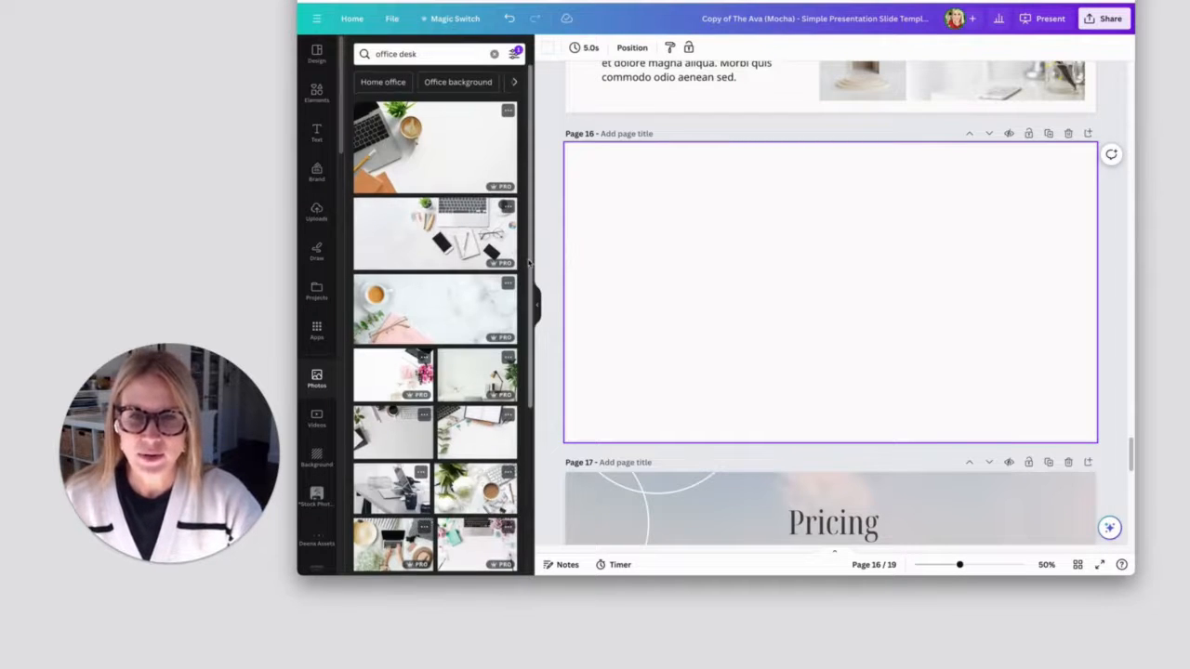
{"action": "scroll", "scroll_direction": "down", "scroll_amount": 3}
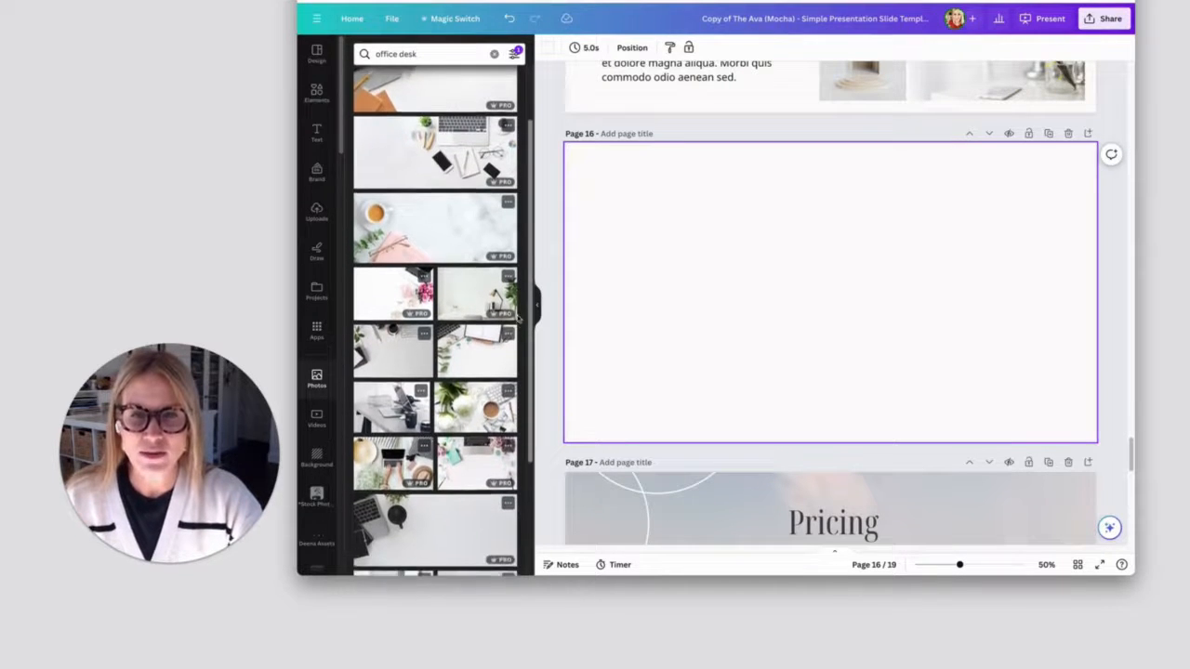
{"action": "scroll", "scroll_direction": "down", "scroll_amount": 3}
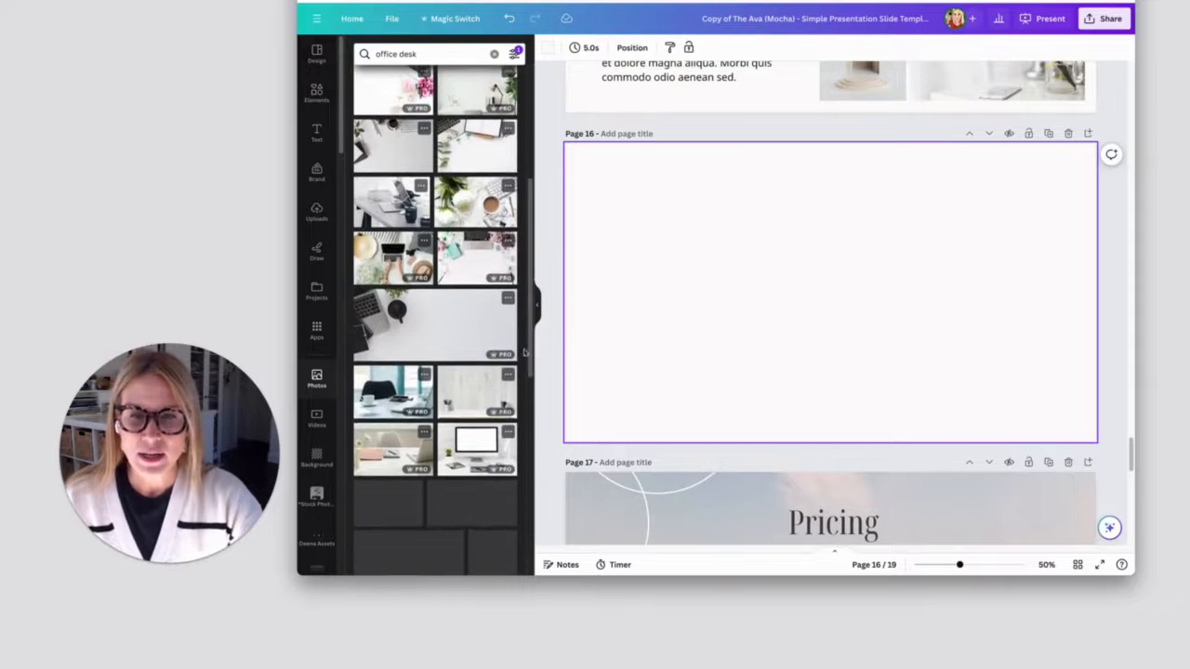
{"action": "scroll", "scroll_direction": "down", "scroll_amount": 3}
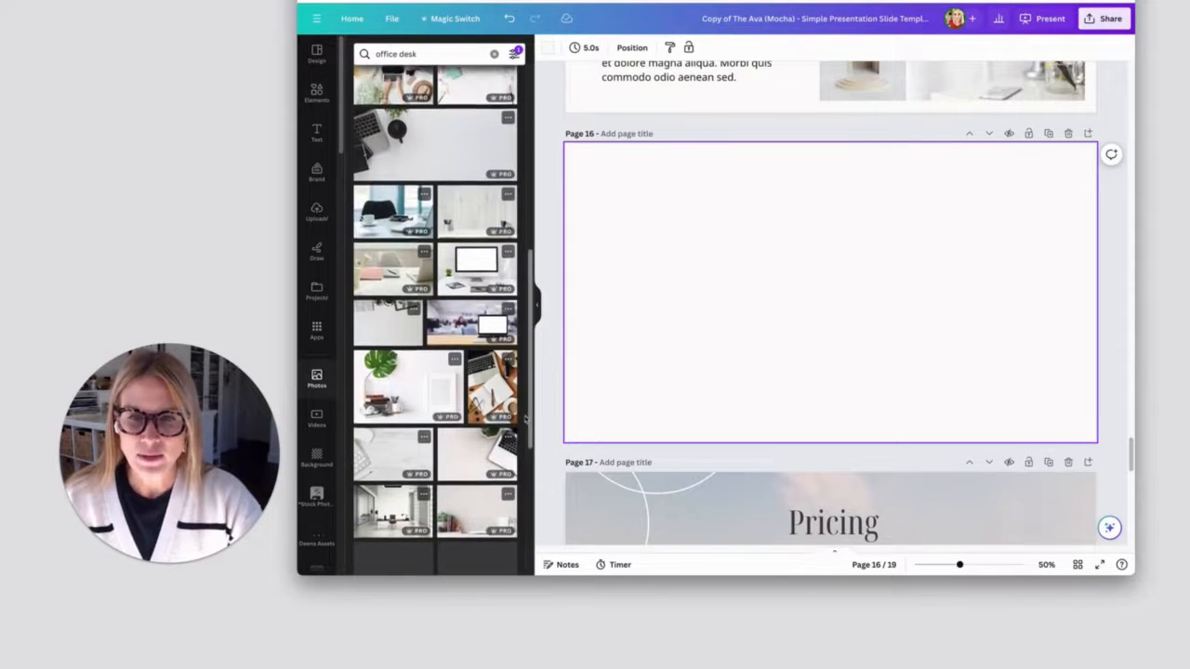
Place the Minimalist Office Desk photo on page 16 and enlarge it toward the top-left.
{"action": "right_click", "coordinate": [405, 363]}
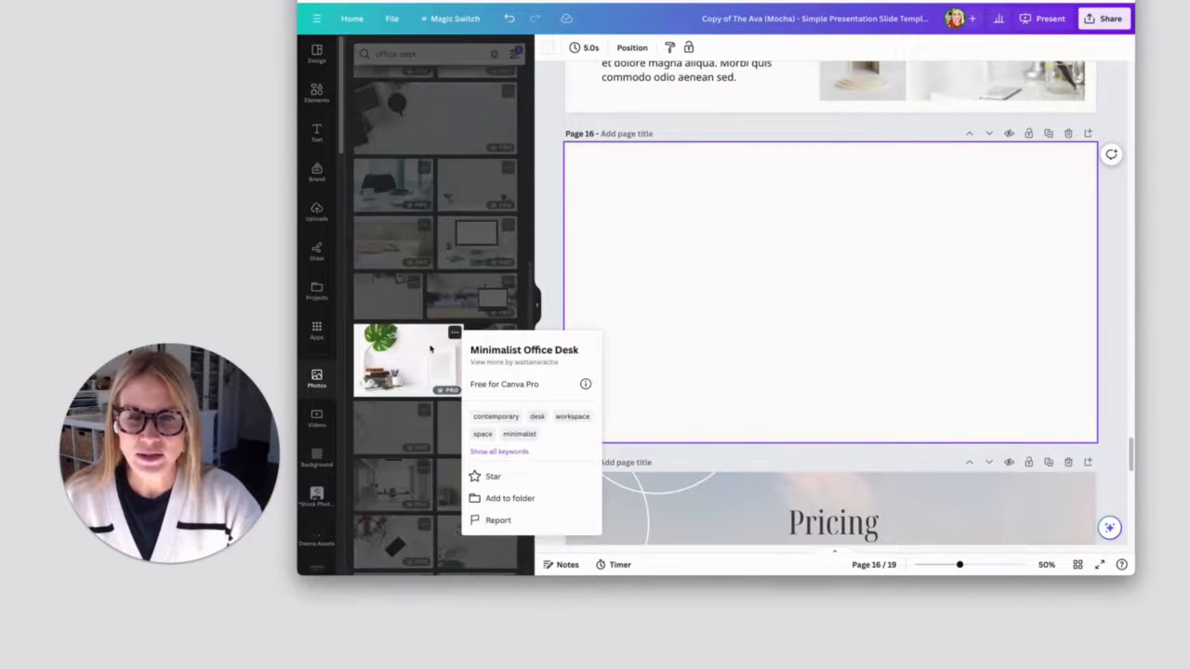
{"action": "left_click", "coordinate": [509, 499]}
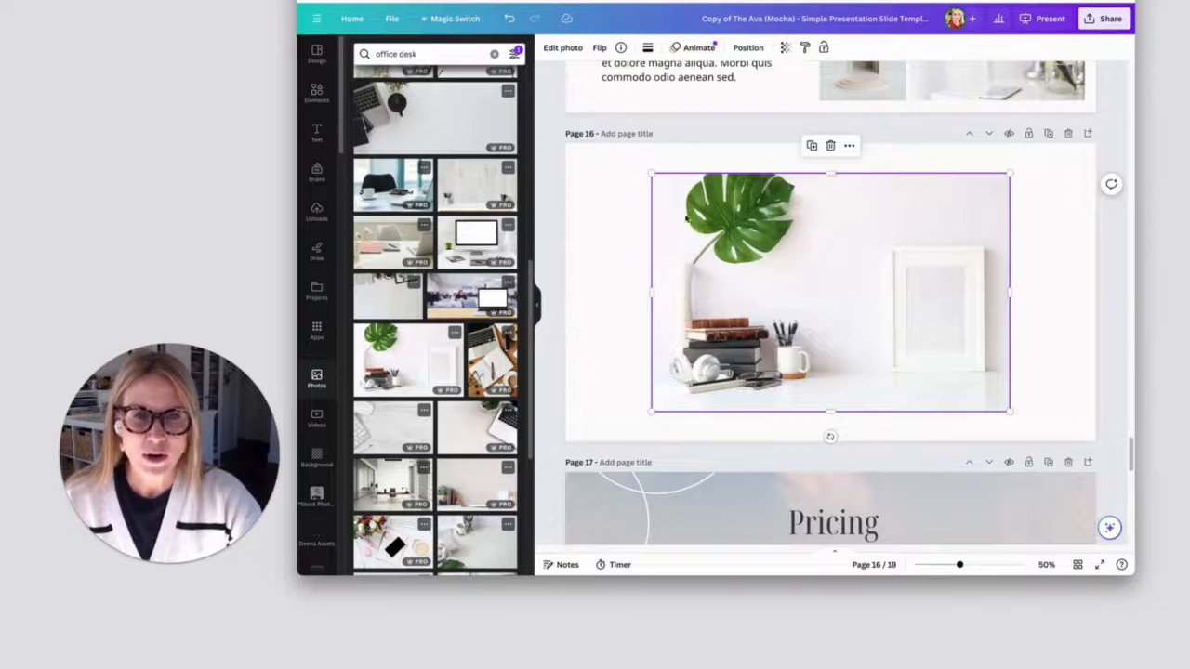
{"action": "left_click_drag", "start_coordinate": [650, 175], "coordinate": [606, 145]}
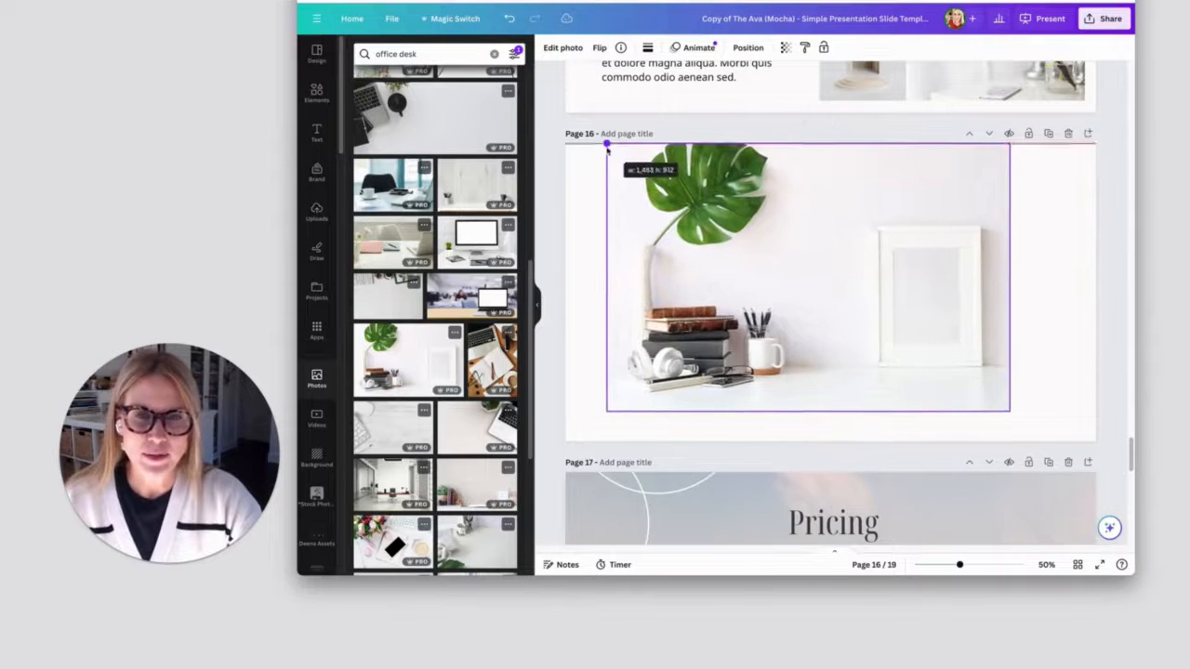